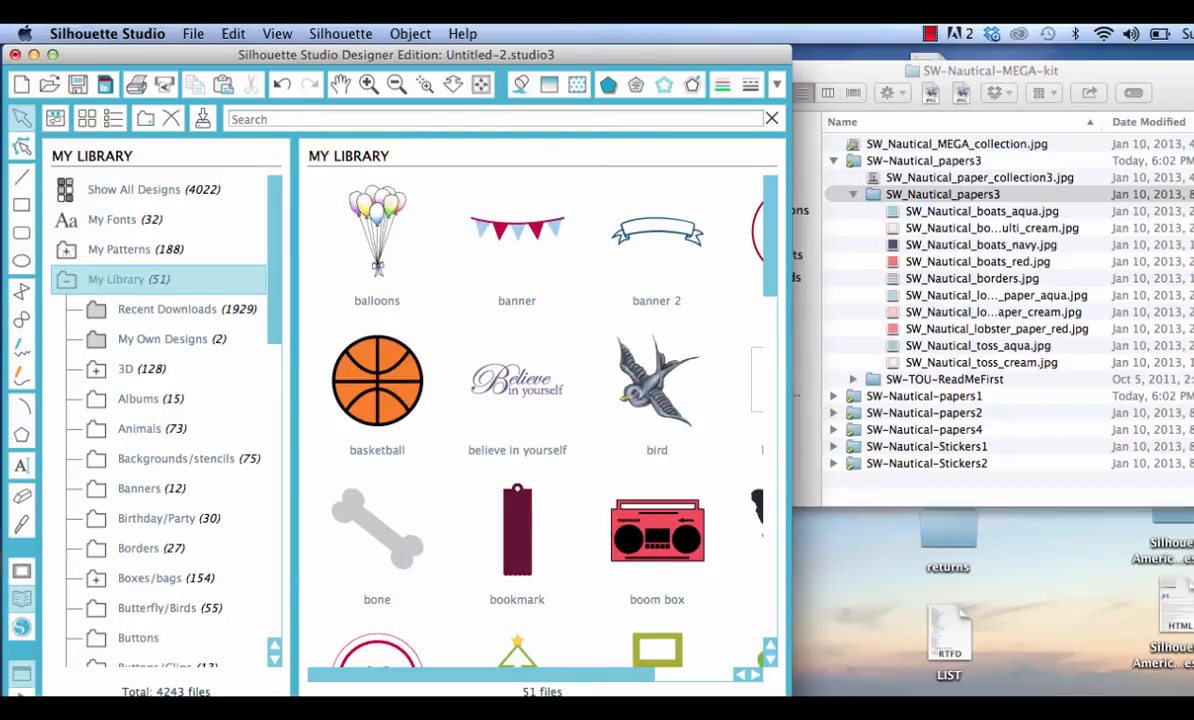
{"action": "mouse_move", "coordinate": [212, 396]}
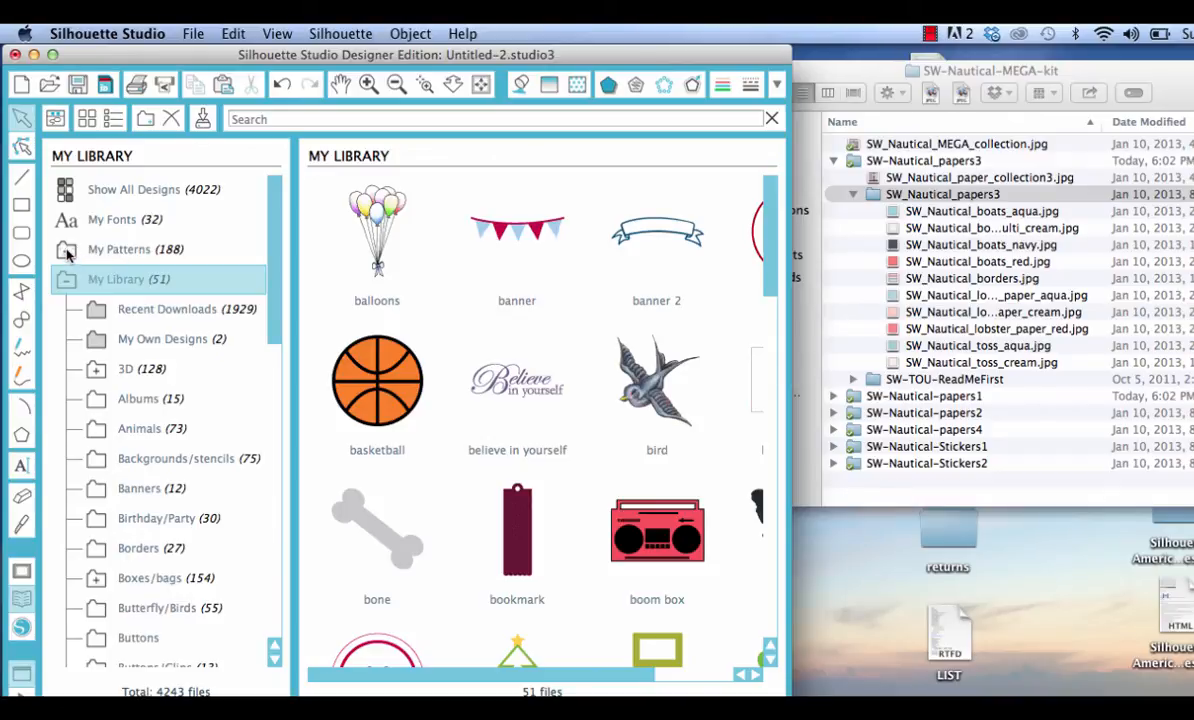
Step: Expand the My Patterns collection in the Library panel
{"action": "left_click", "coordinate": [120, 248]}
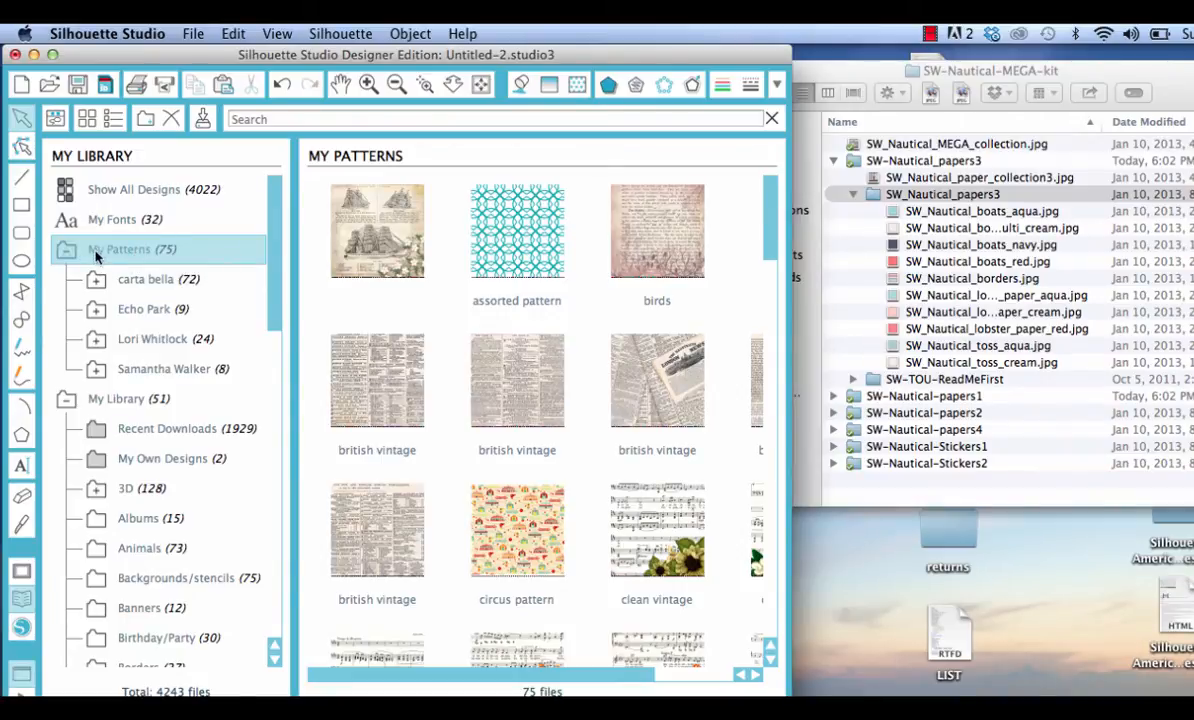
{"action": "mouse_move", "coordinate": [96, 288]}
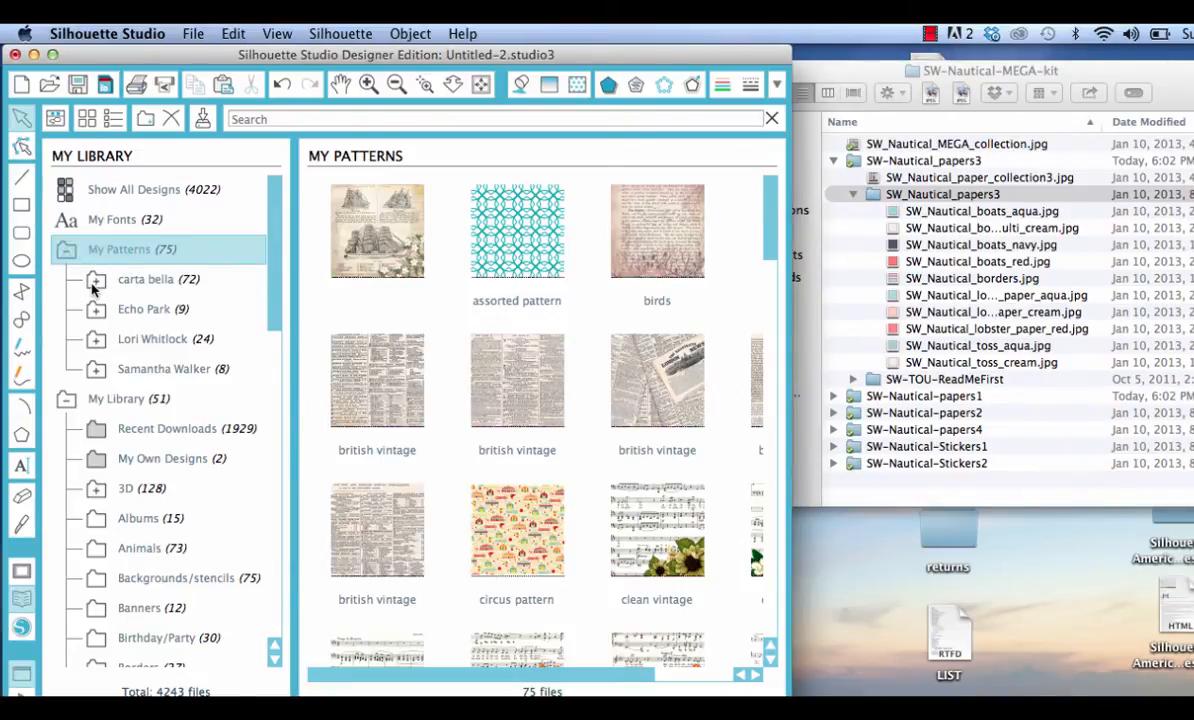
{"action": "mouse_move", "coordinate": [100, 344]}
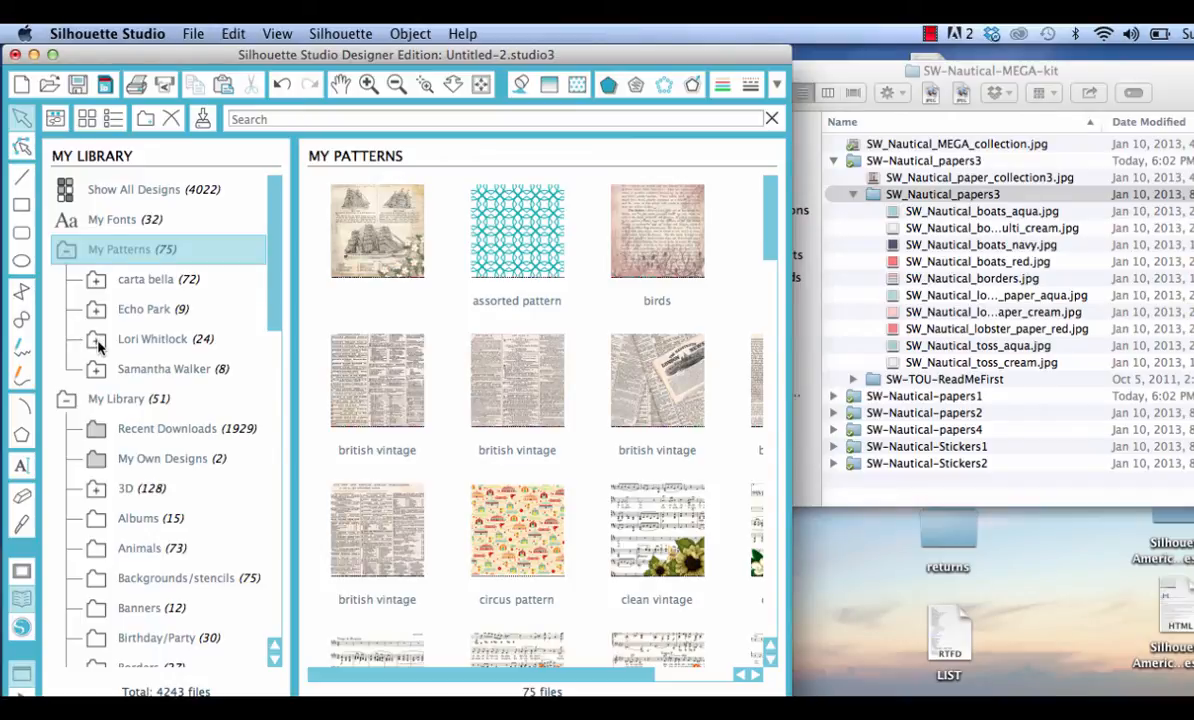
{"action": "mouse_move", "coordinate": [96, 374]}
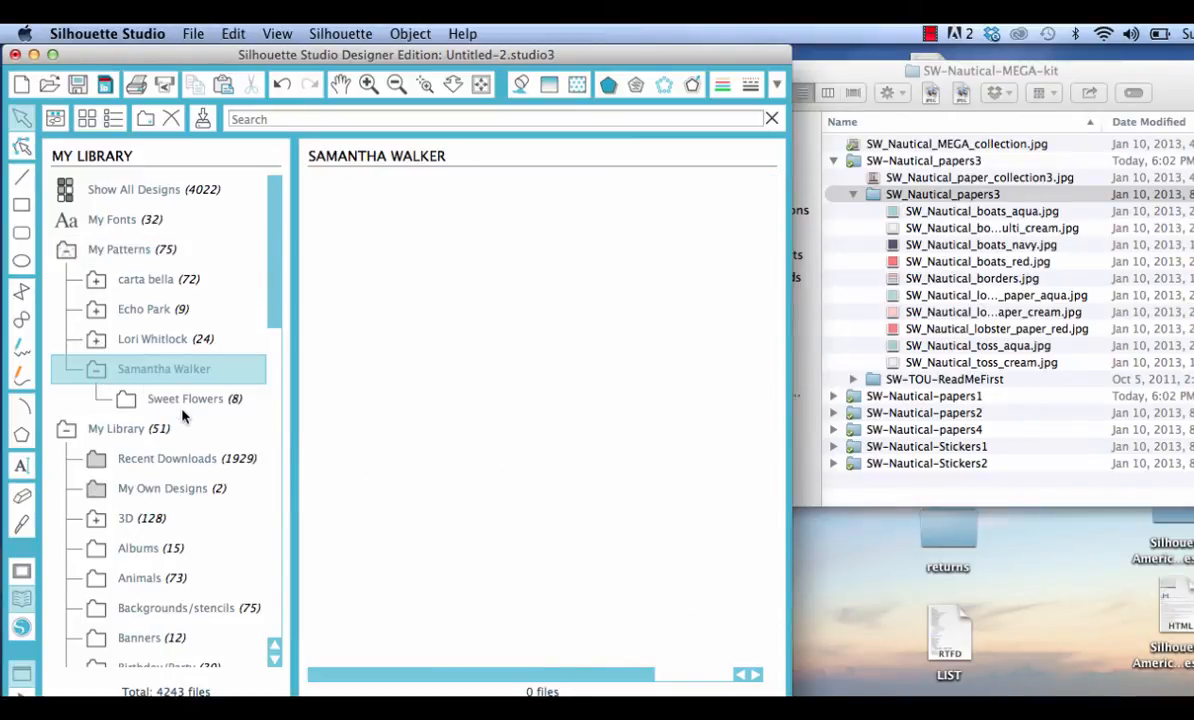
Step: Create a new folder named 'Nautical' inside the Samantha Walker pattern folder
{"action": "right_click", "coordinate": [162, 368]}
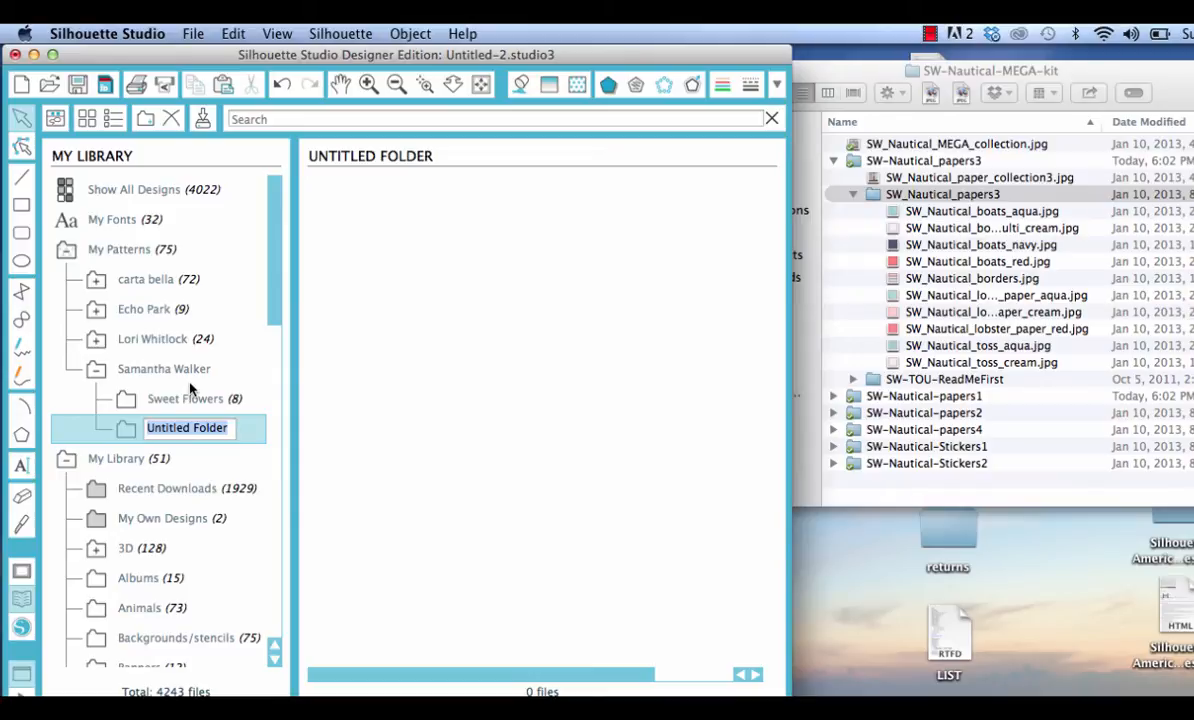
{"action": "type", "text": "Na"}
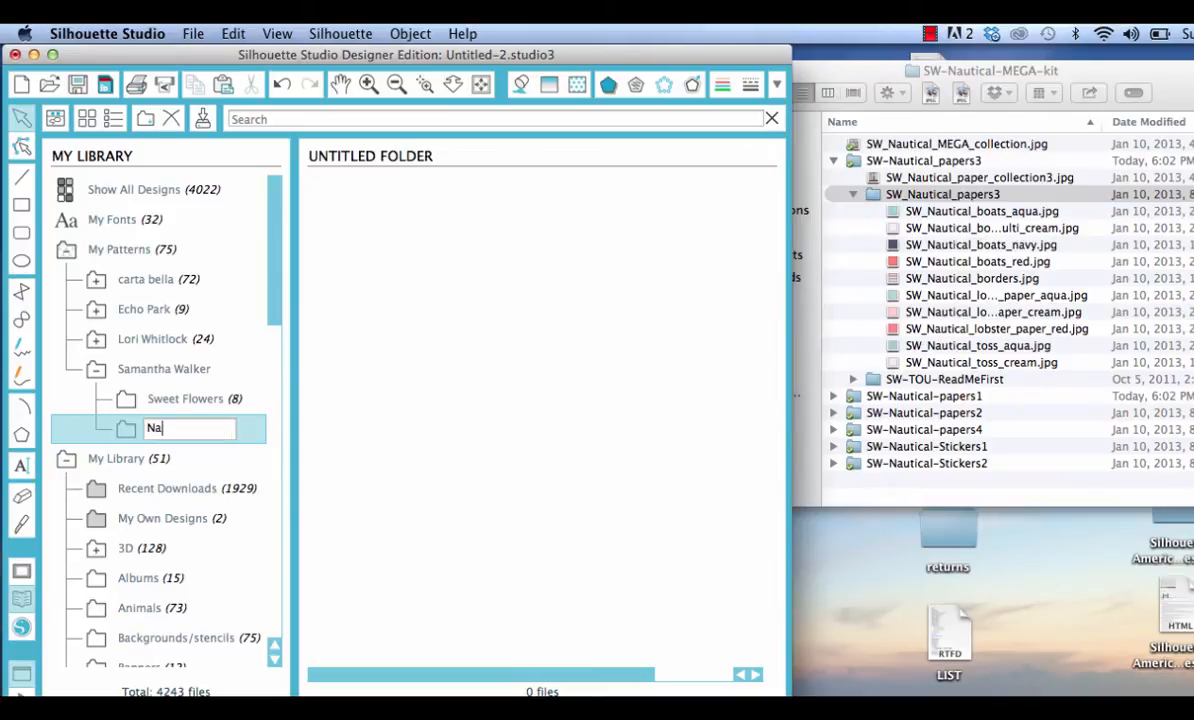
{"action": "type", "text": "uti"}
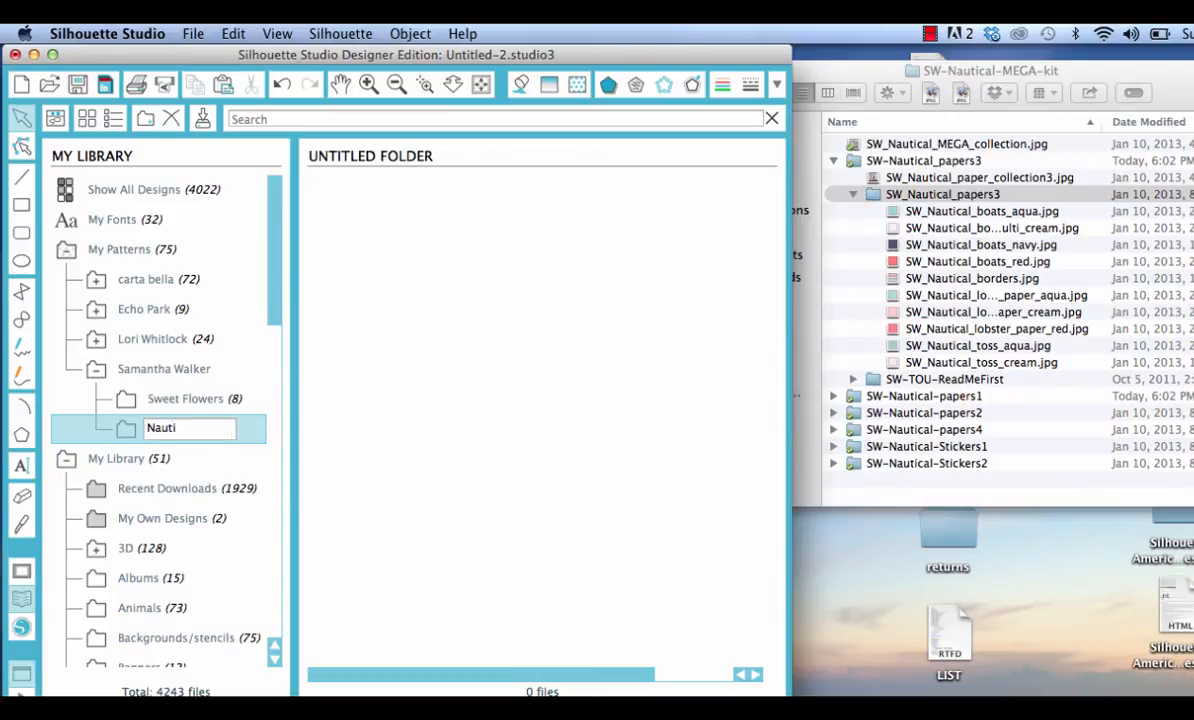
{"action": "type", "text": "cal"}
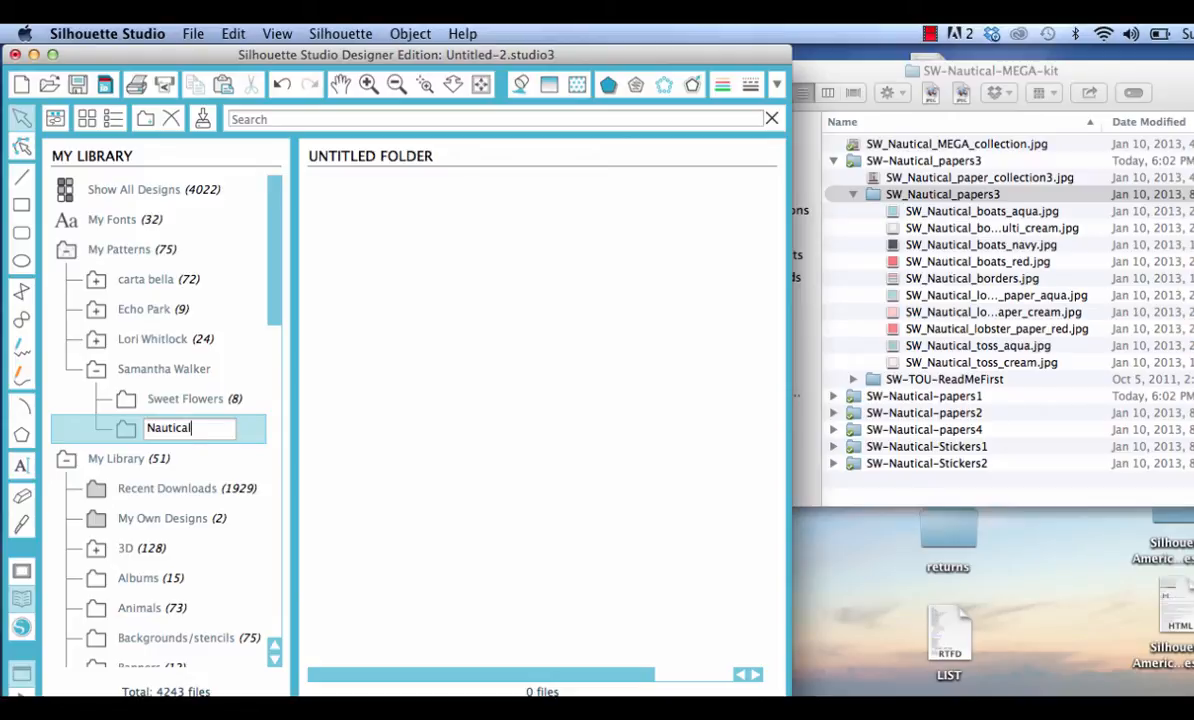
{"action": "key", "text": "Return"}
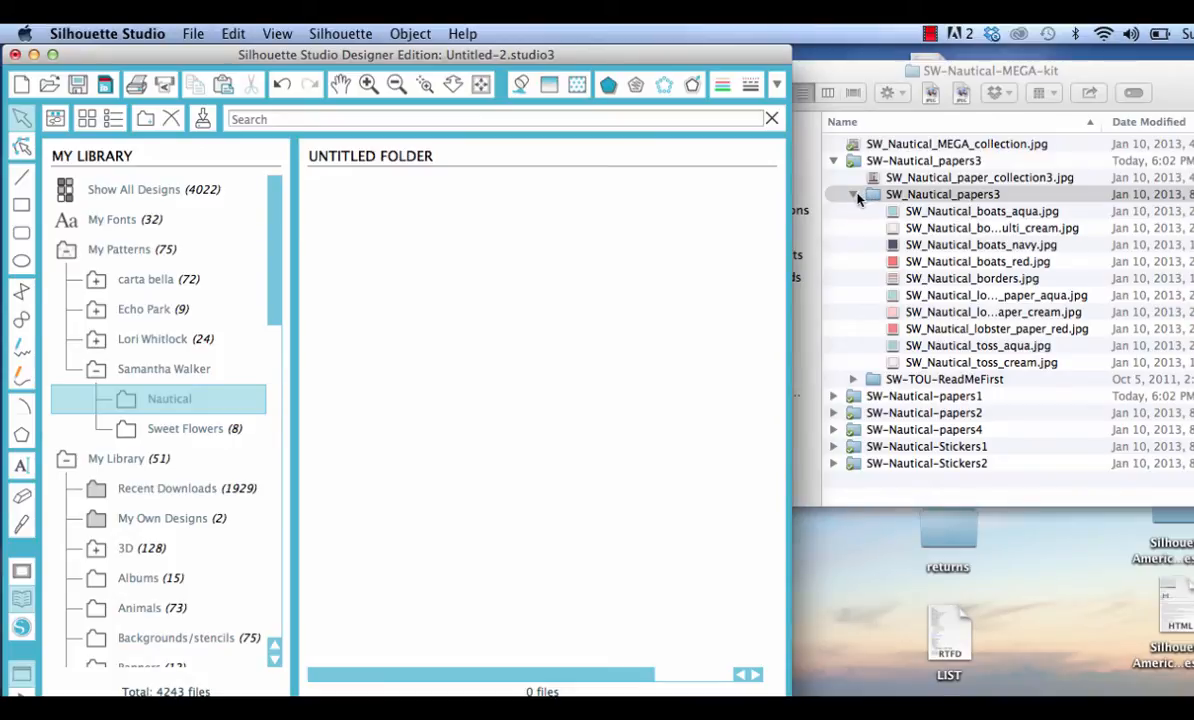
Step: Select the nautical paper JPG files in the SW_Nautical_papers3 Finder folder
{"action": "left_click", "coordinate": [944, 194]}
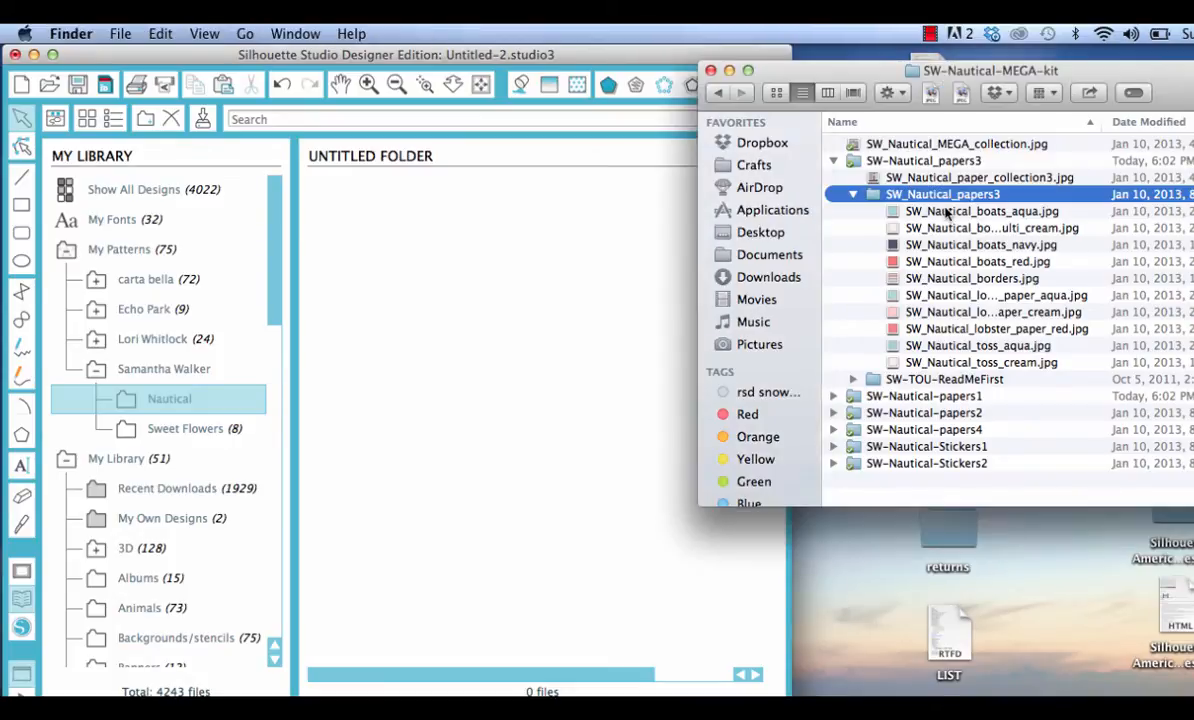
{"action": "left_click", "coordinate": [970, 212]}
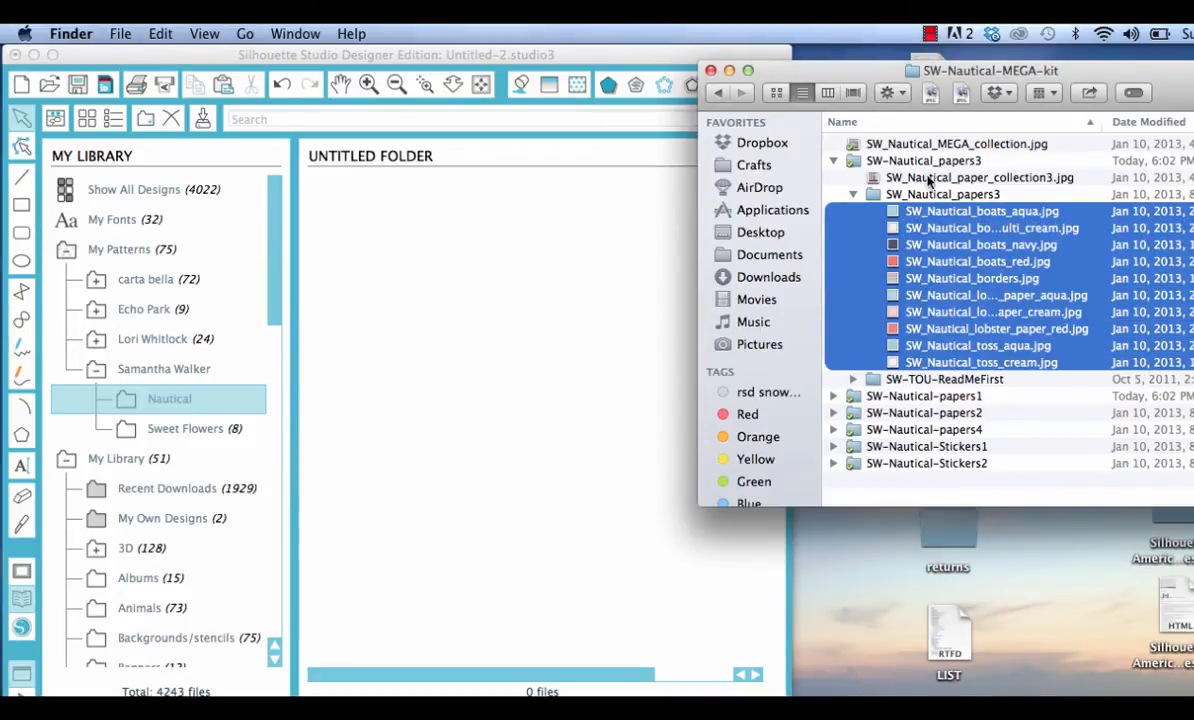
{"action": "left_click", "coordinate": [980, 212]}
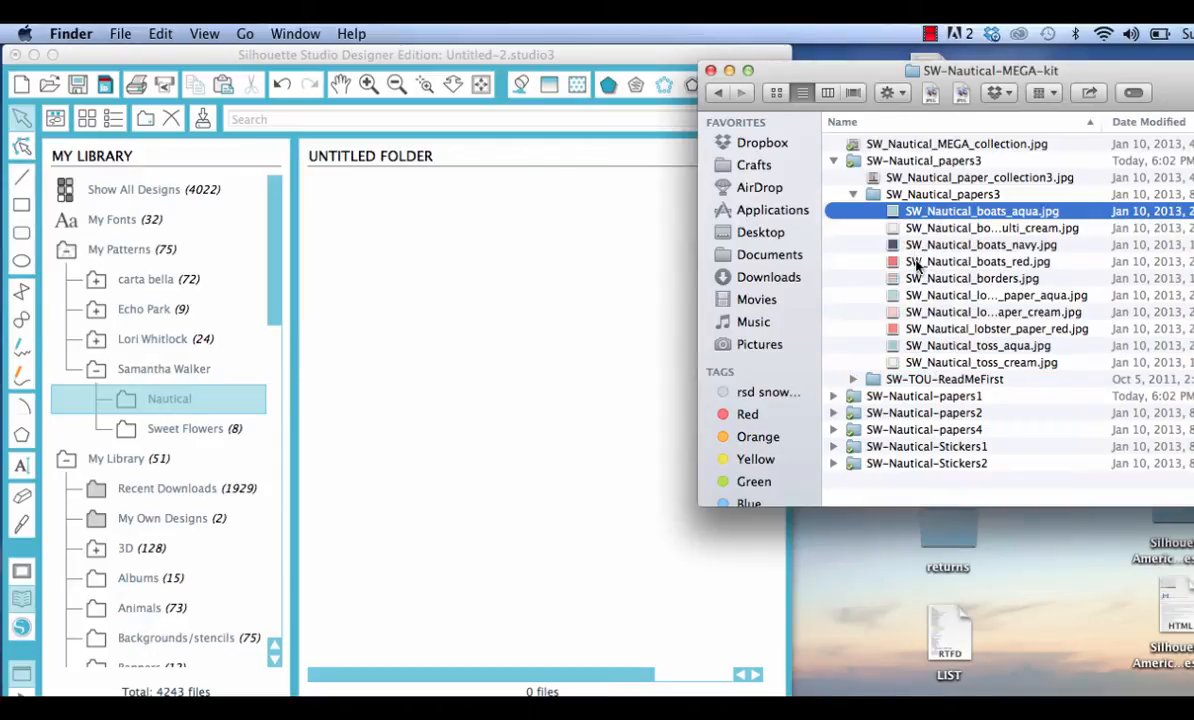
{"action": "mouse_move", "coordinate": [918, 296]}
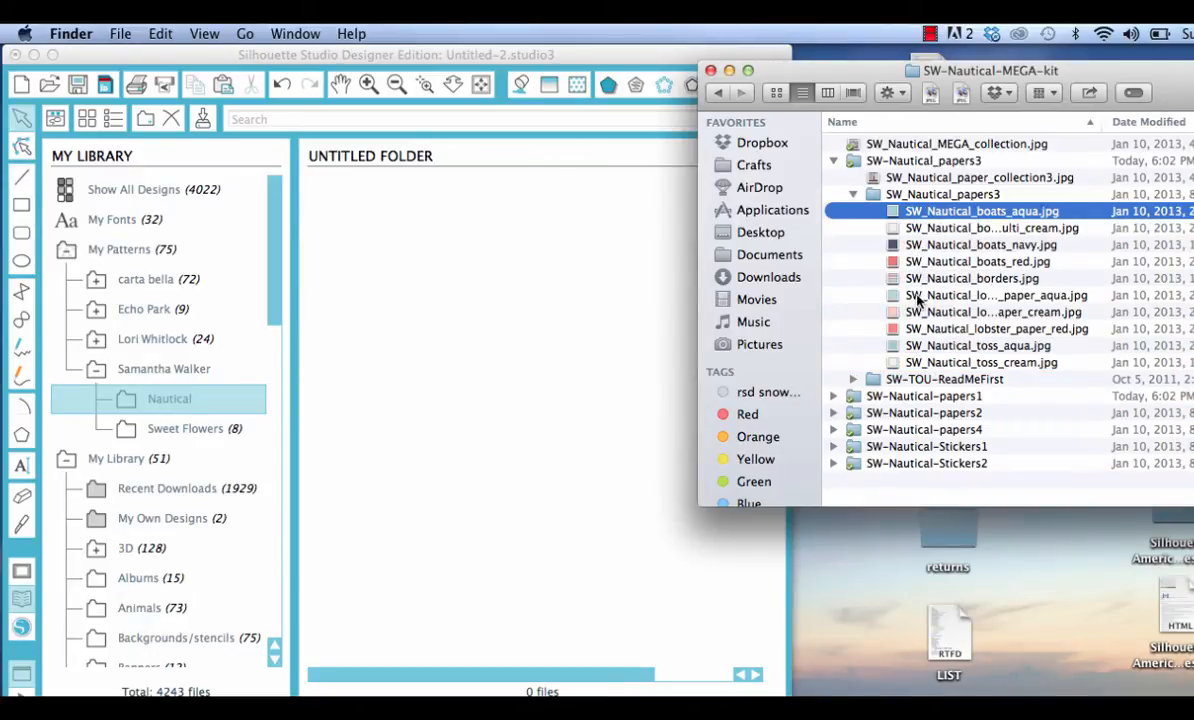
{"action": "left_click", "coordinate": [996, 296]}
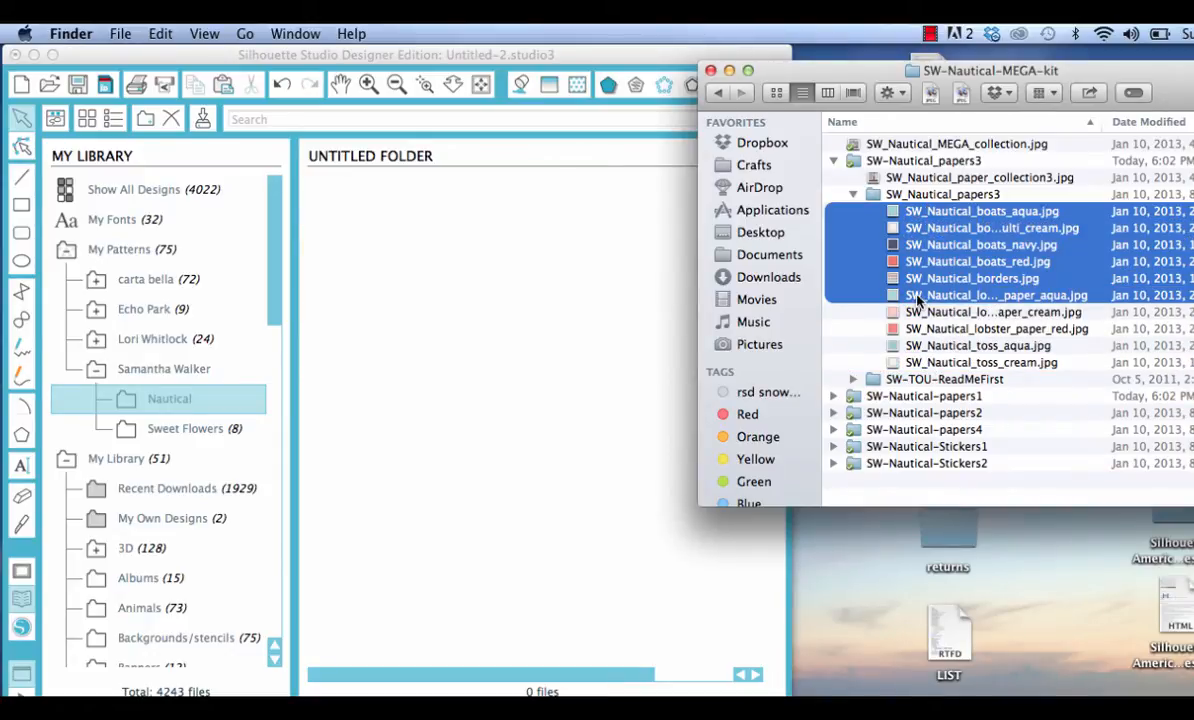
{"action": "mouse_move", "coordinate": [382, 304]}
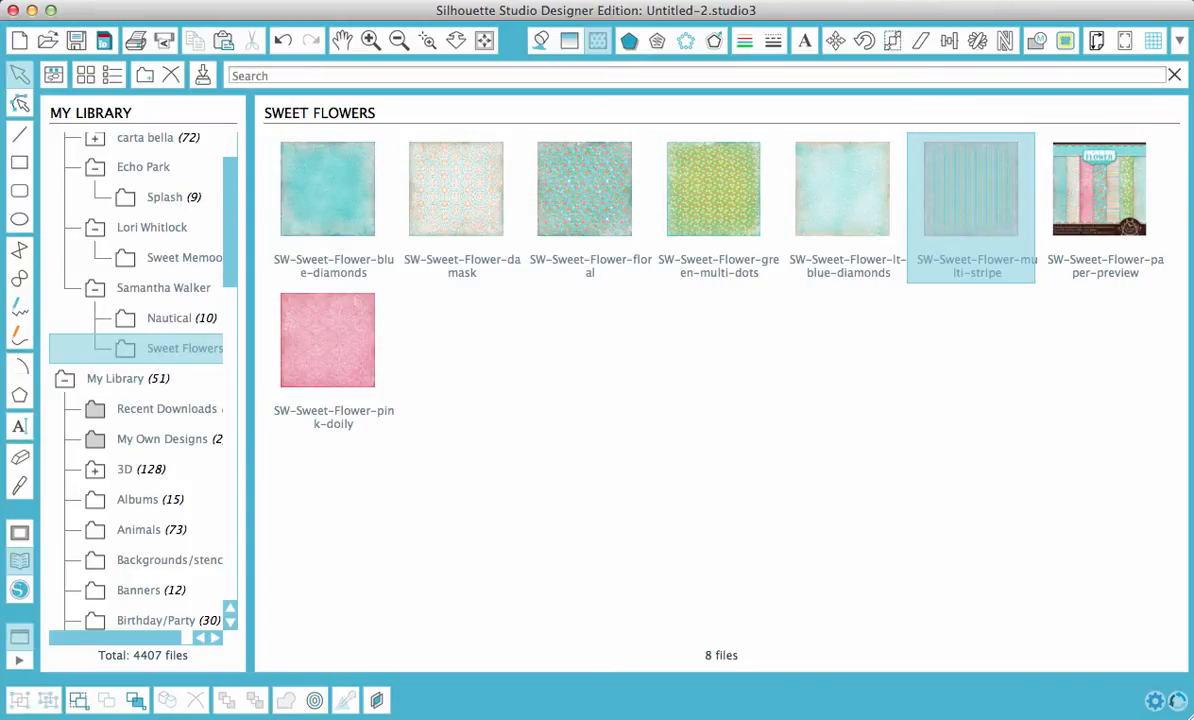
{"action": "mouse_move", "coordinate": [624, 296]}
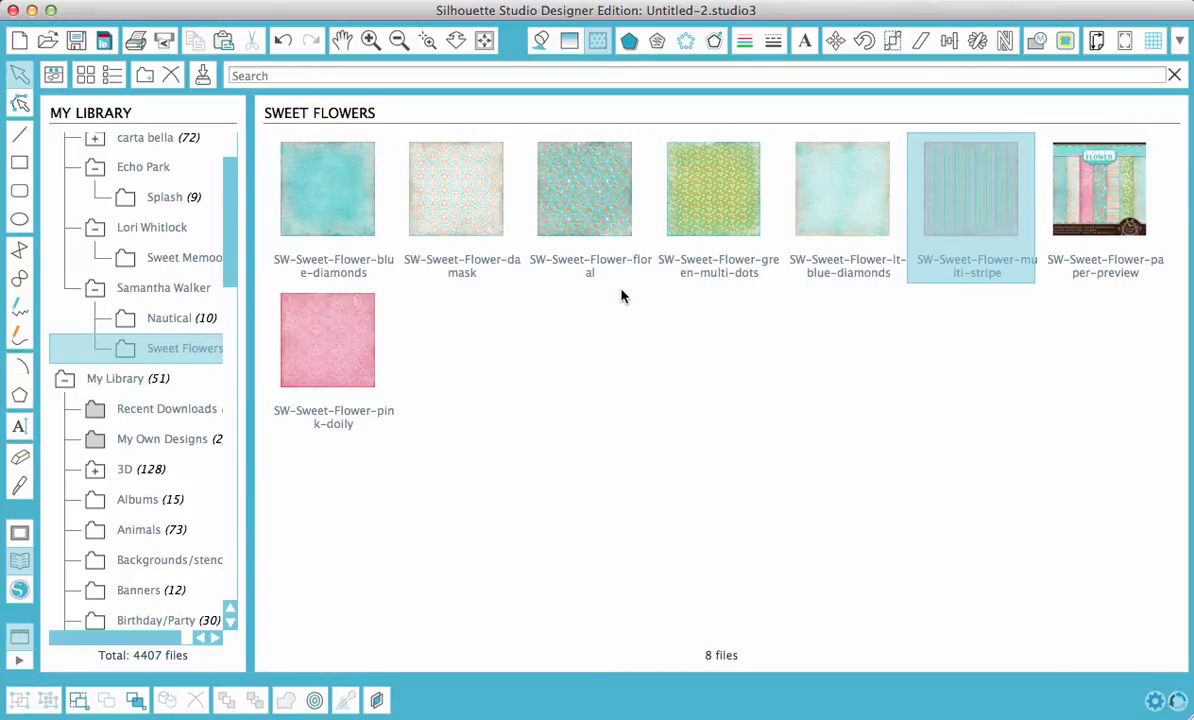
{"action": "mouse_move", "coordinate": [596, 40]}
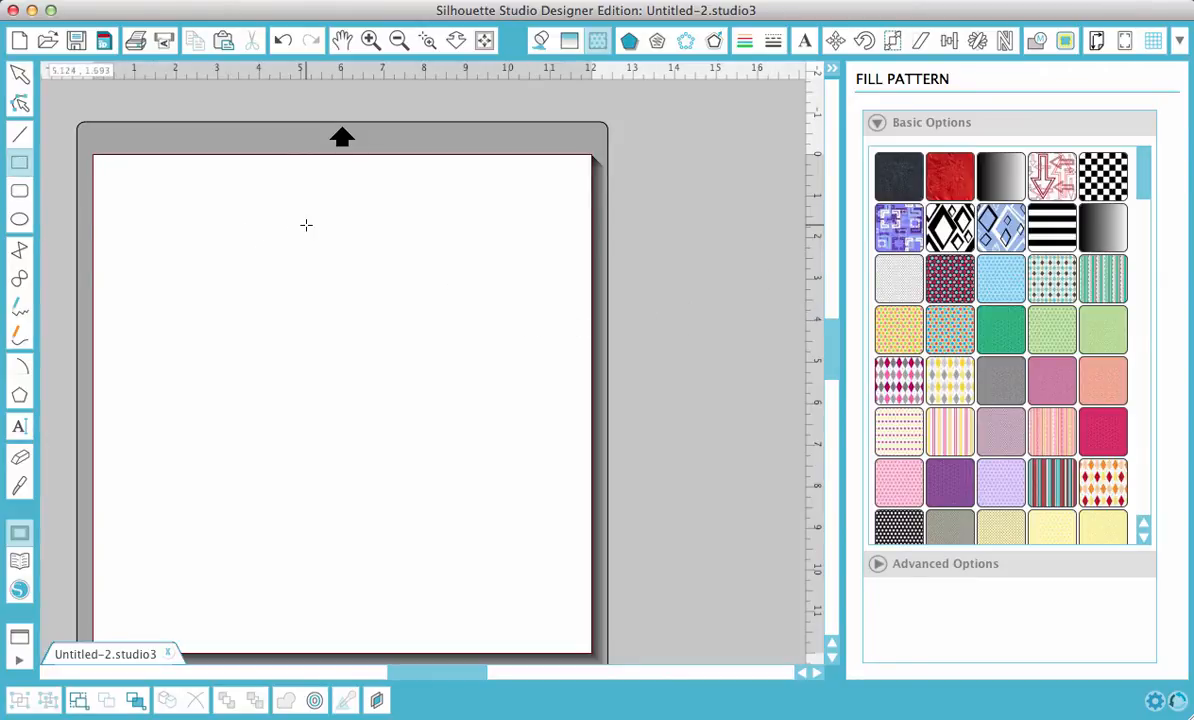
Step: Draw a rectangle about 4.2 by 5 inches near the top of the page and select it
{"action": "left_click_drag", "start_coordinate": [304, 224], "coordinate": [480, 432]}
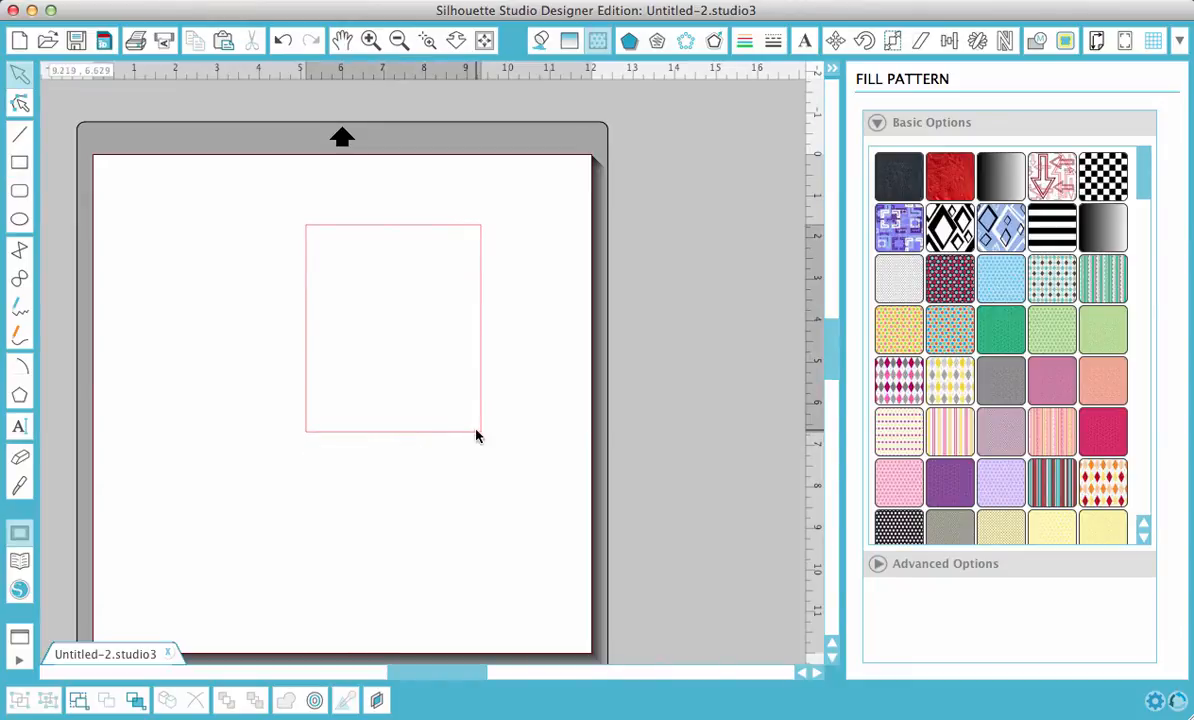
{"action": "left_click", "coordinate": [392, 330]}
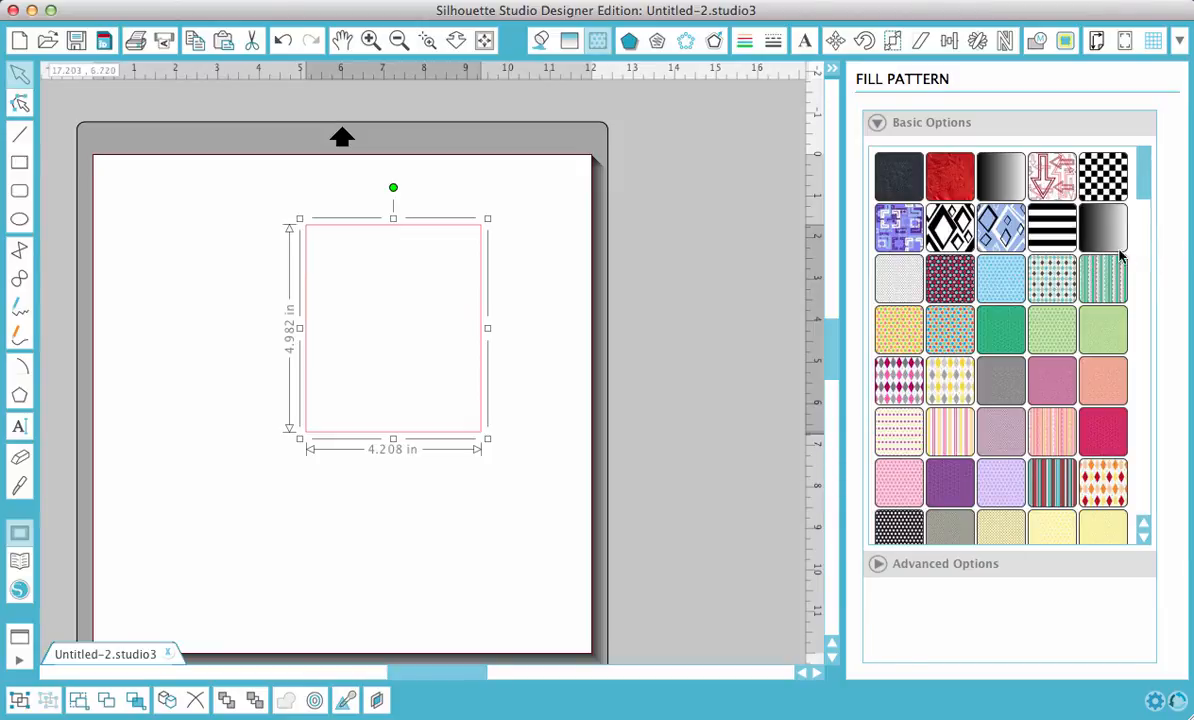
{"action": "mouse_move", "coordinate": [1156, 198]}
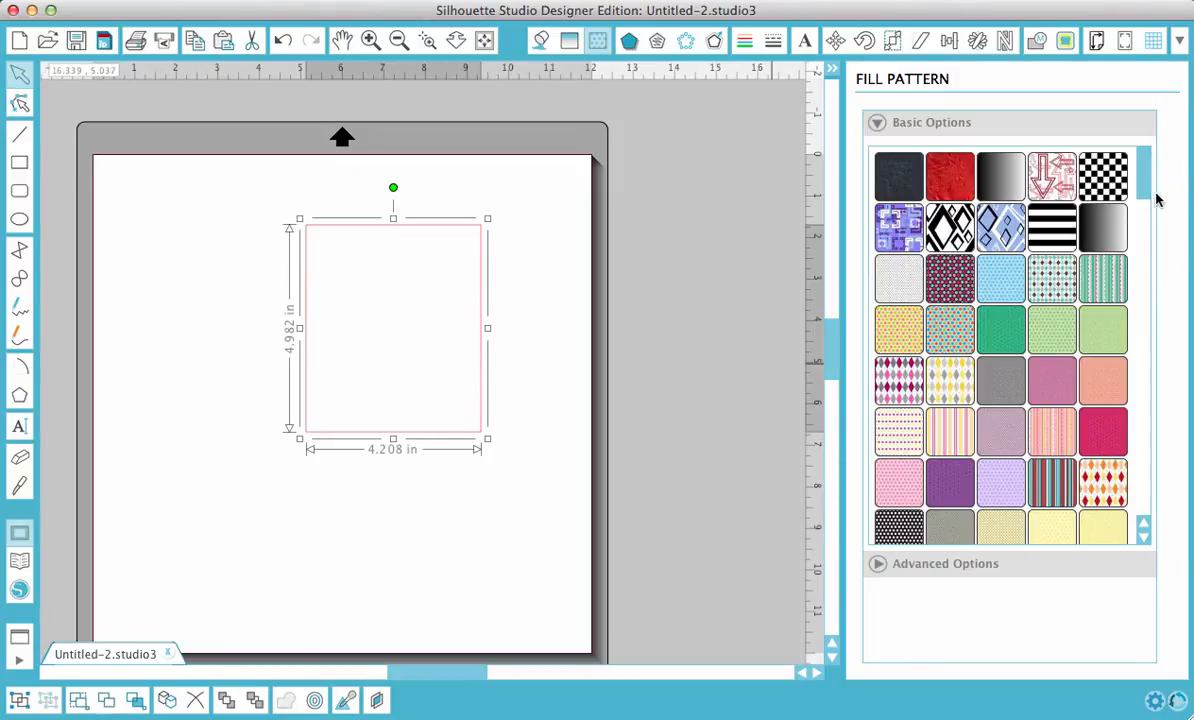
{"action": "mouse_move", "coordinate": [1028, 564]}
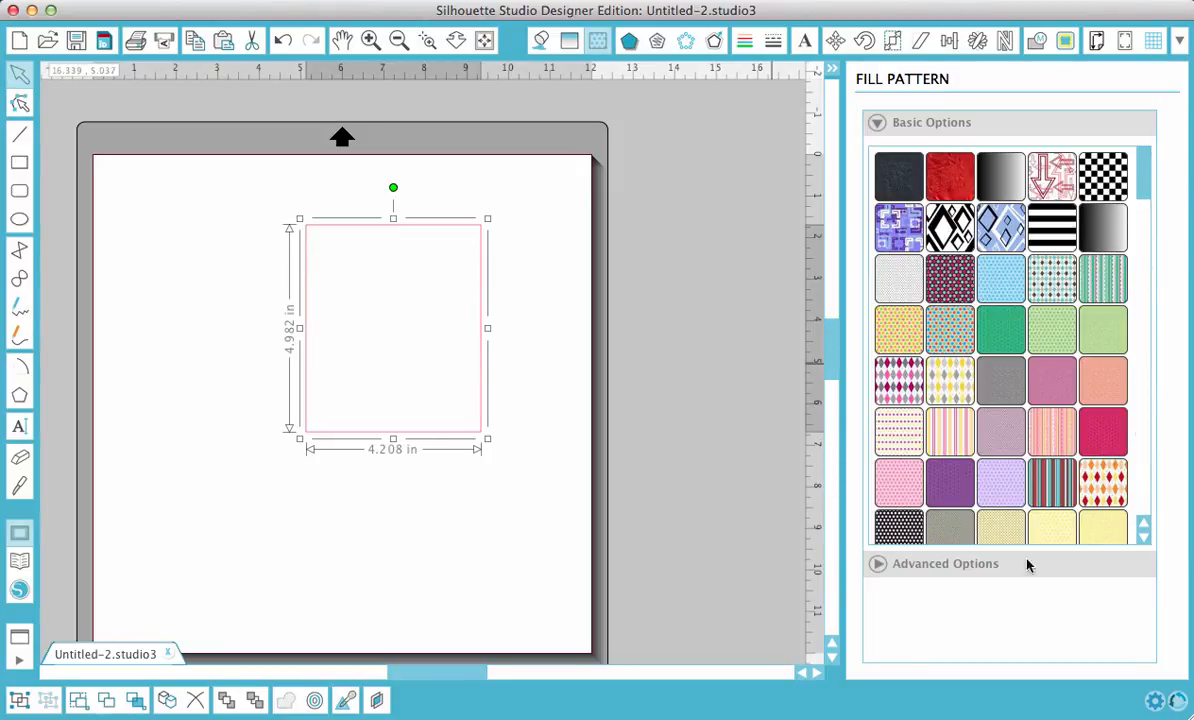
{"action": "mouse_move", "coordinate": [668, 492]}
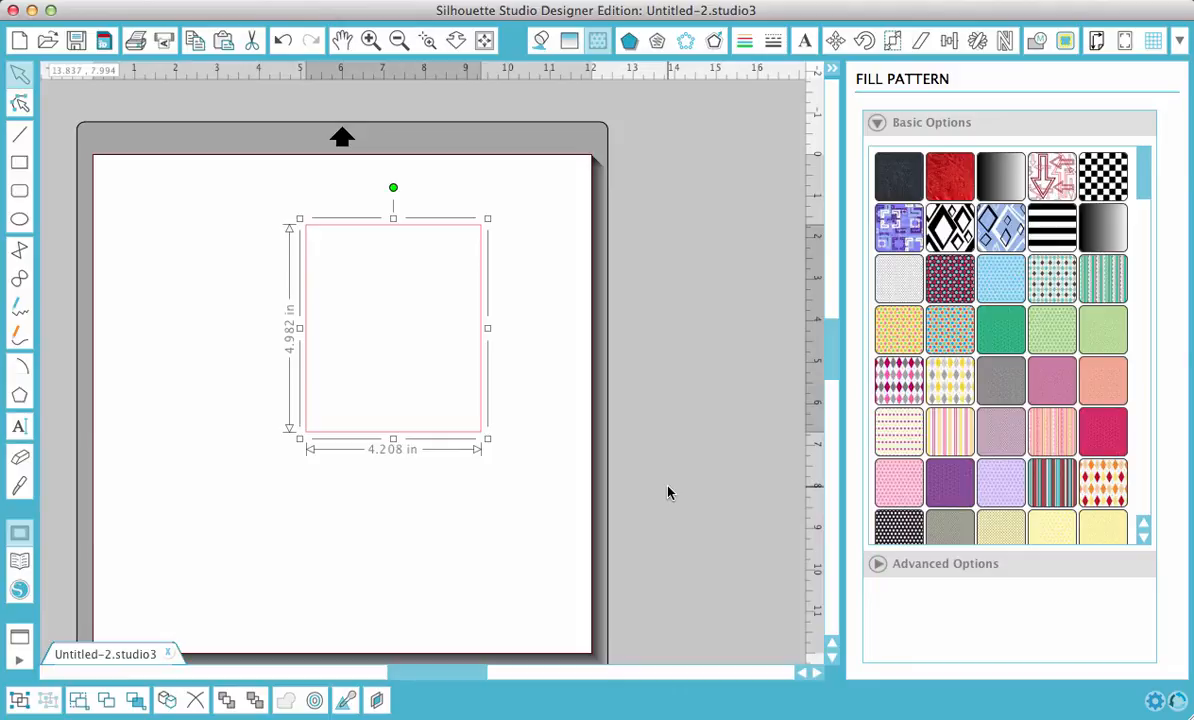
{"action": "mouse_move", "coordinate": [28, 666]}
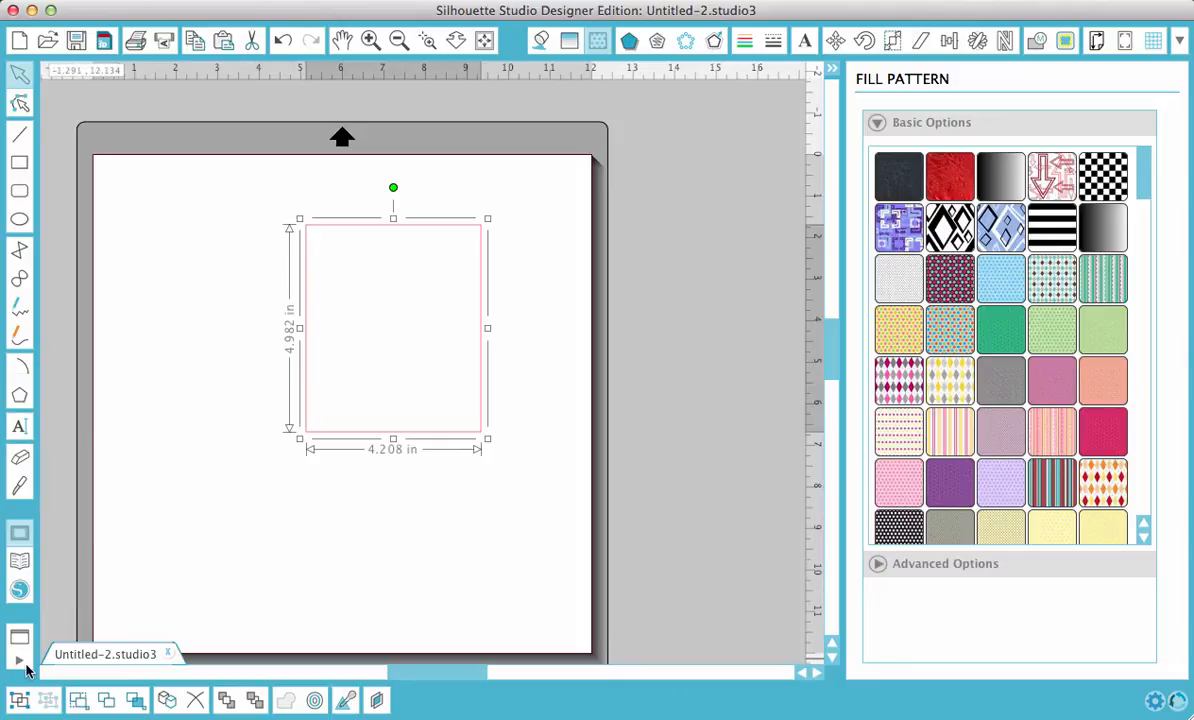
{"action": "mouse_move", "coordinate": [14, 640]}
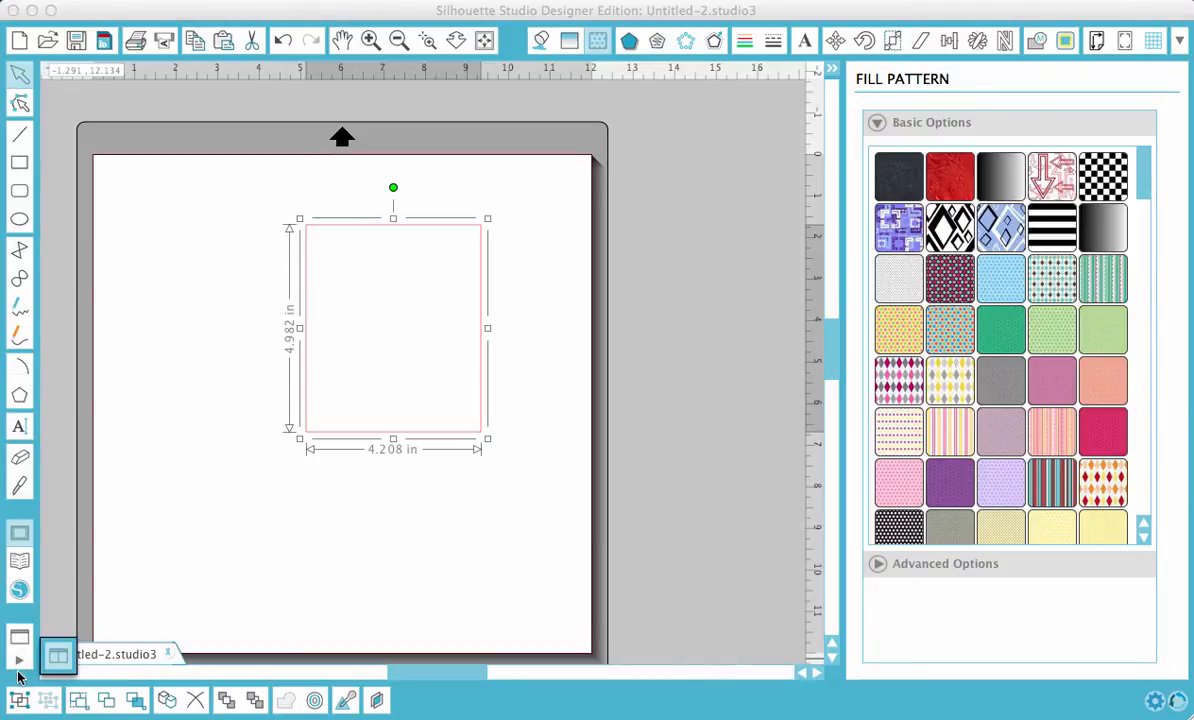
{"action": "mouse_move", "coordinate": [58, 650]}
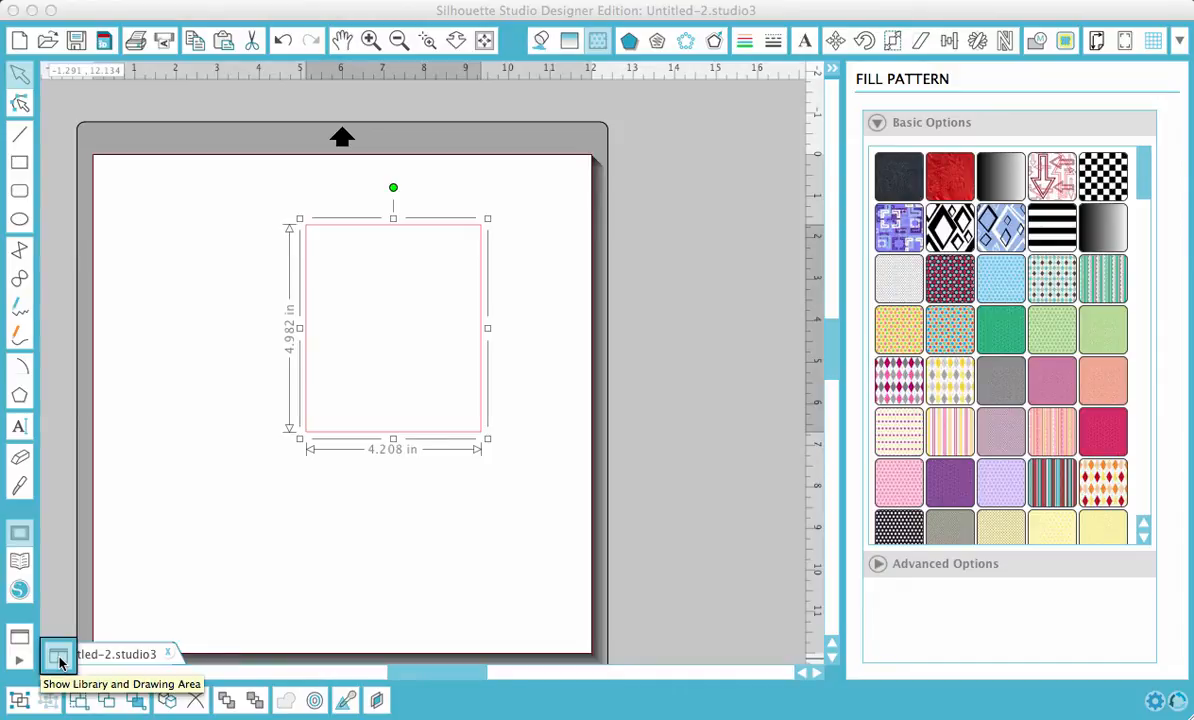
Step: Fill the rectangle with the SW Nautical borders pattern from the Nautical library folder
{"action": "left_click", "coordinate": [56, 654]}
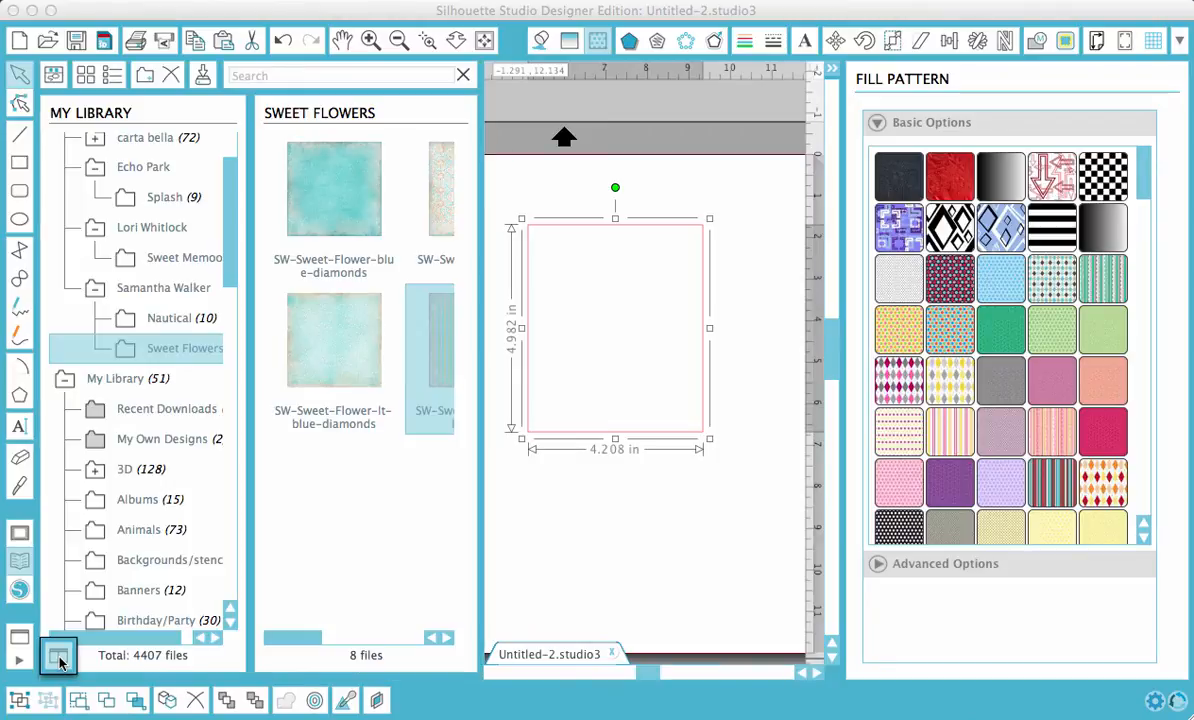
{"action": "mouse_move", "coordinate": [652, 440]}
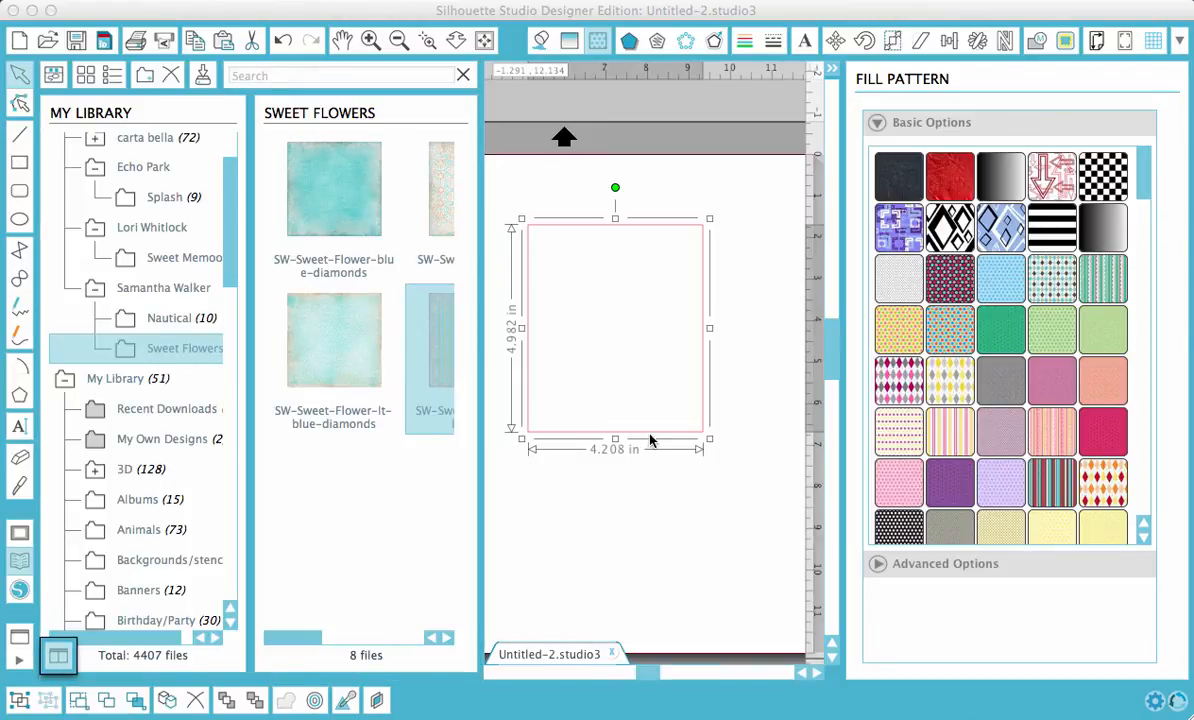
{"action": "mouse_move", "coordinate": [184, 348]}
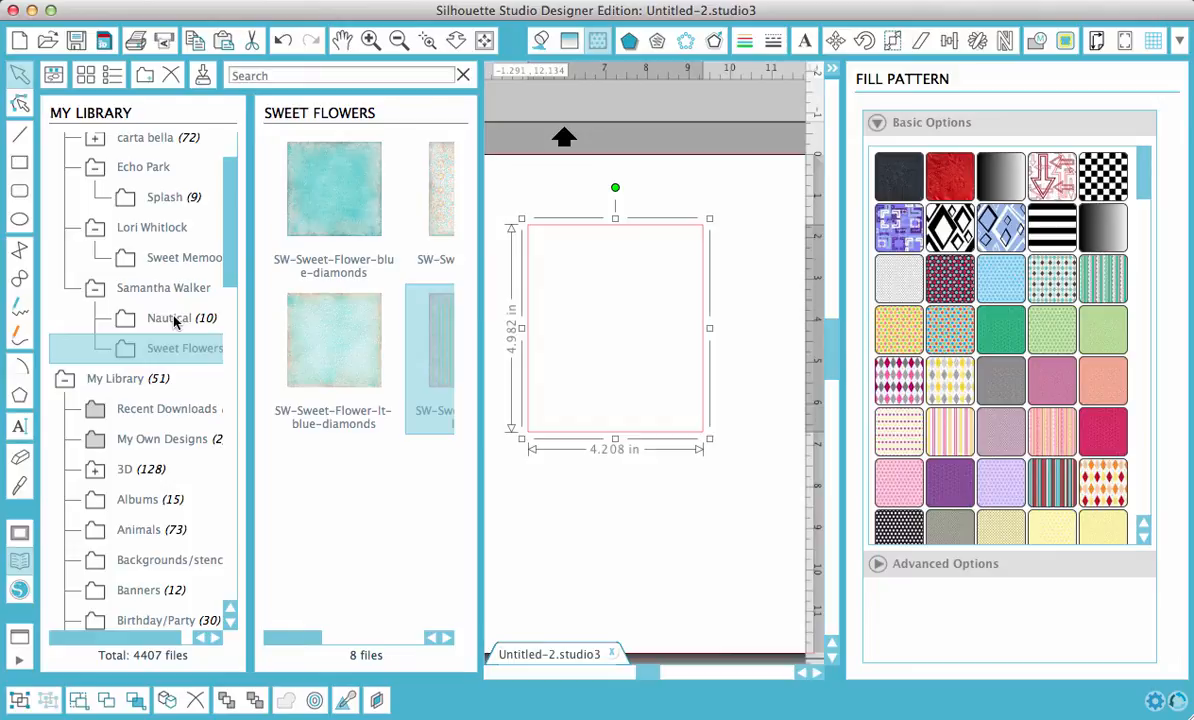
{"action": "left_click", "coordinate": [170, 318]}
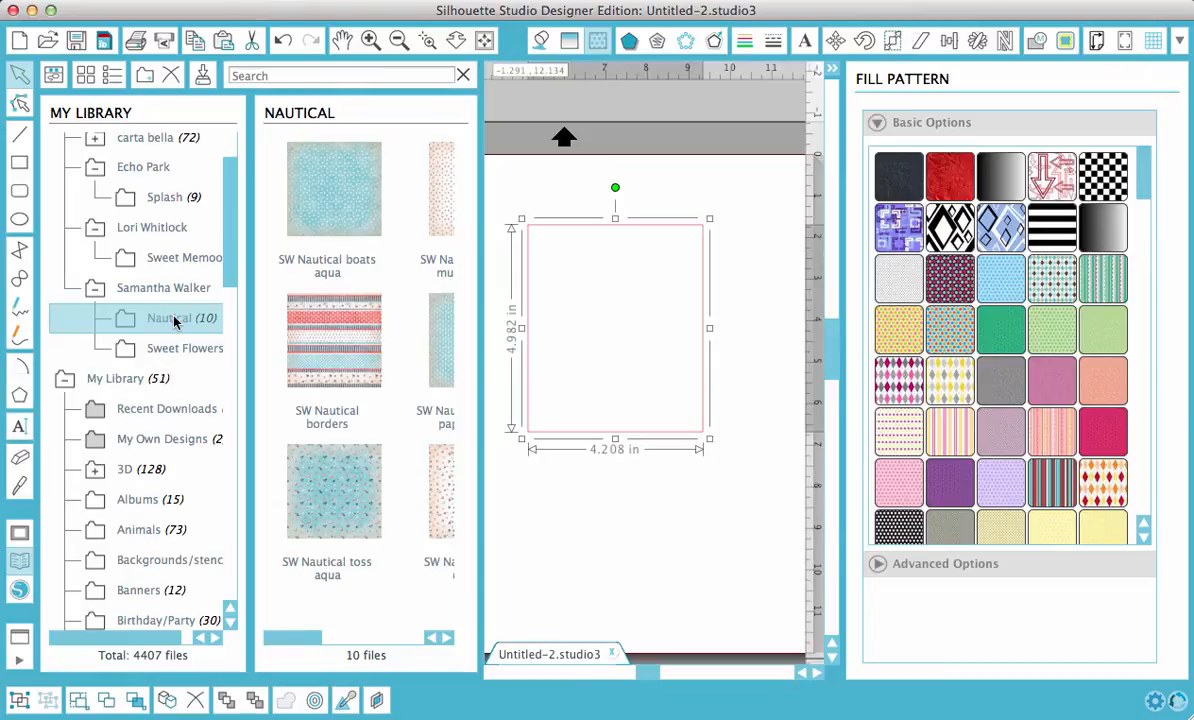
{"action": "mouse_move", "coordinate": [352, 368]}
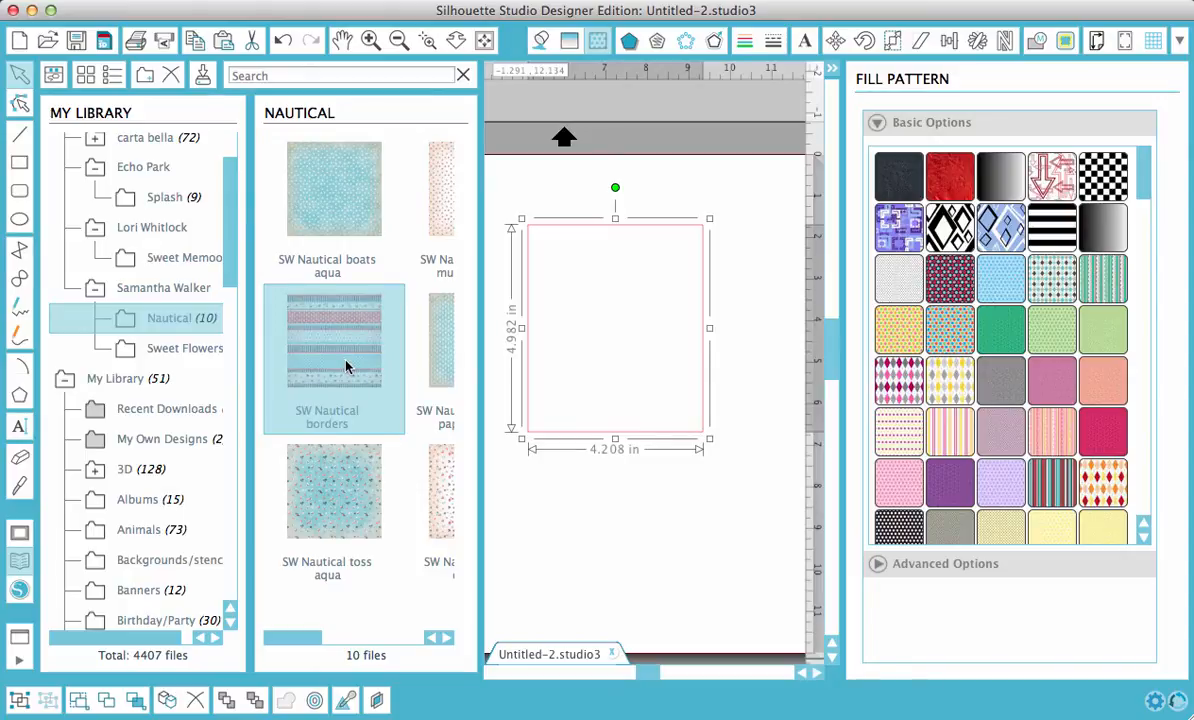
{"action": "mouse_move", "coordinate": [640, 312]}
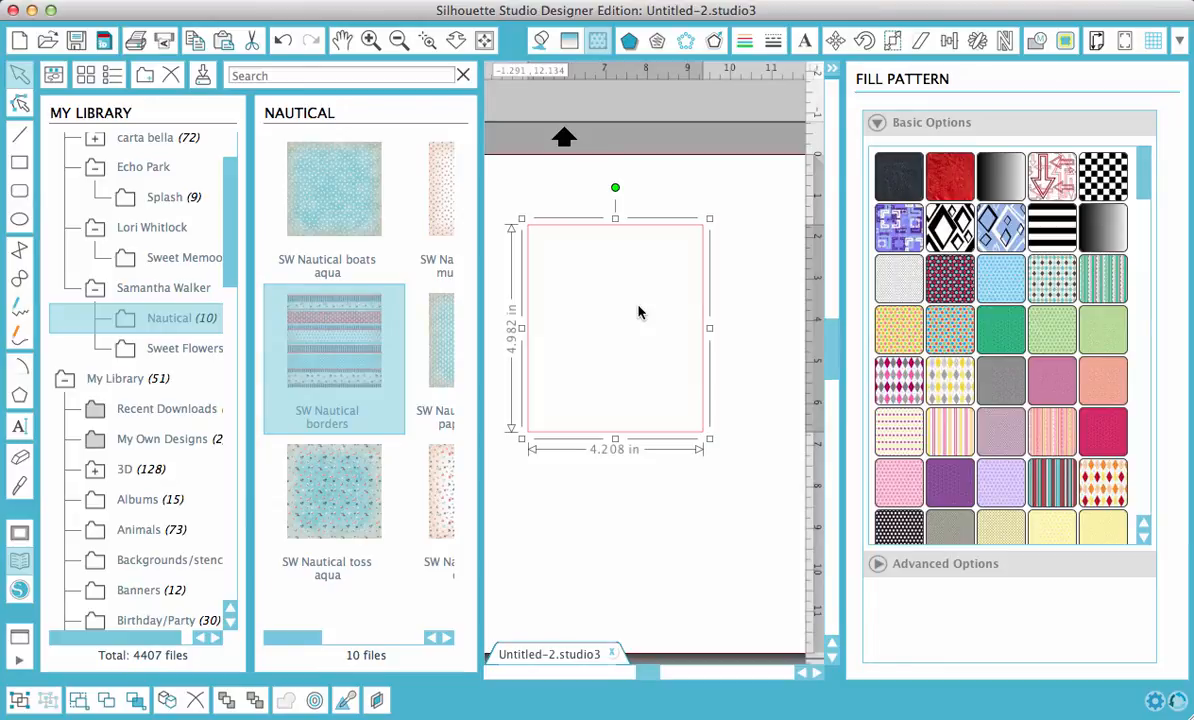
{"action": "double_click", "coordinate": [332, 350]}
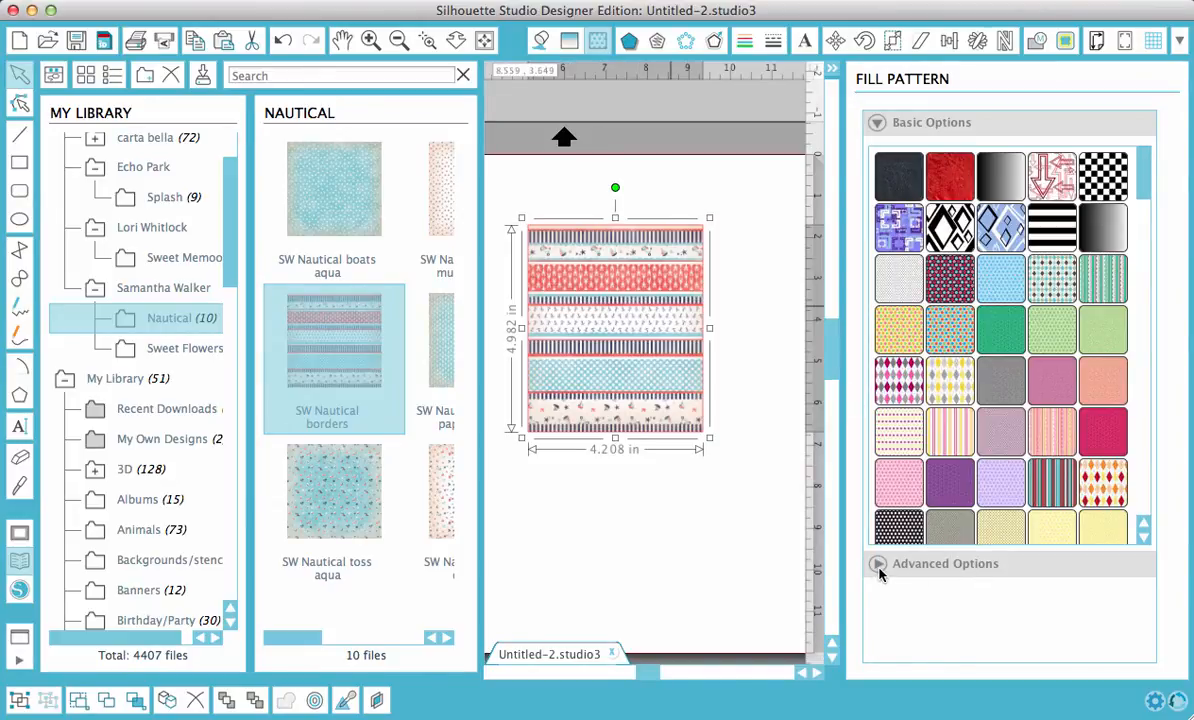
Step: Scale the pattern fill to about 209% and rotate it to -45 degrees in Advanced Options
{"action": "left_click", "coordinate": [876, 564]}
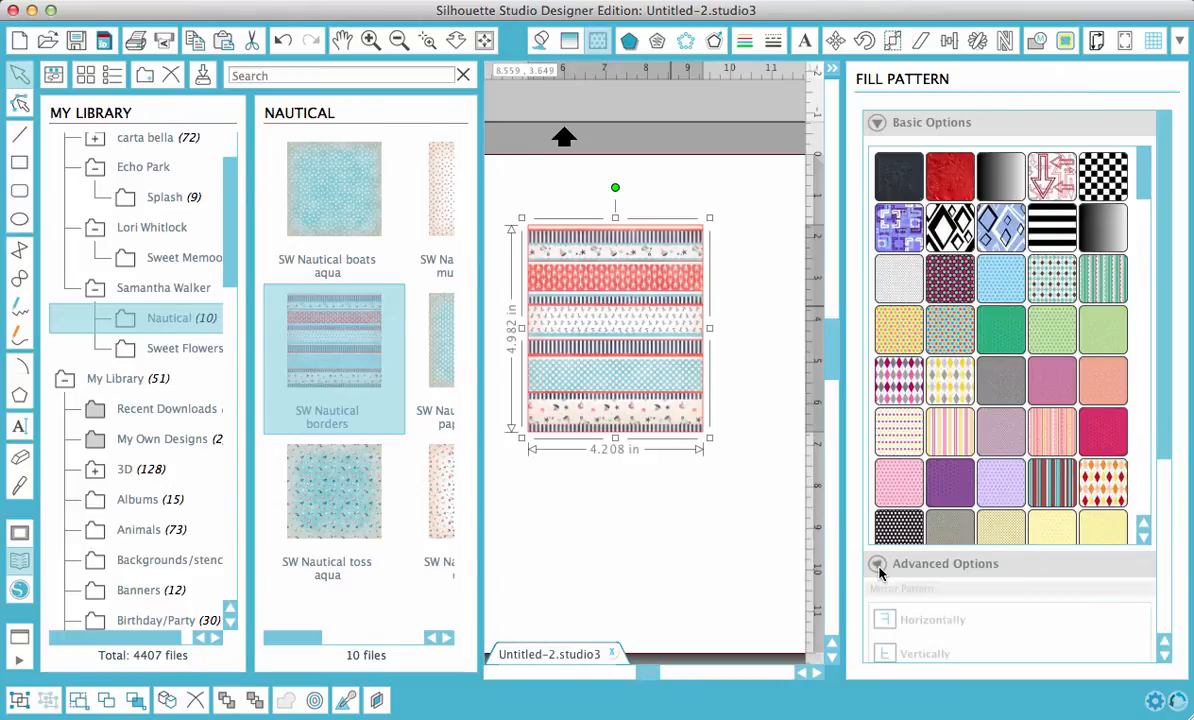
{"action": "left_click", "coordinate": [876, 564]}
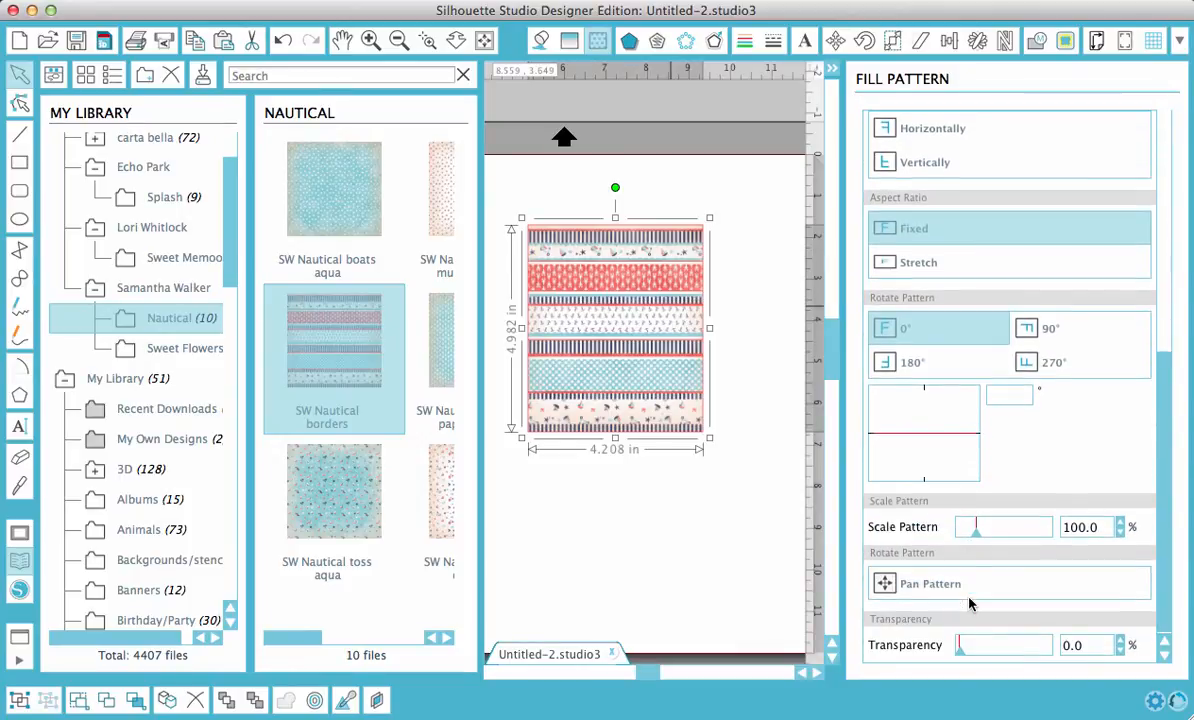
{"action": "left_click_drag", "start_coordinate": [976, 528], "coordinate": [1004, 528]}
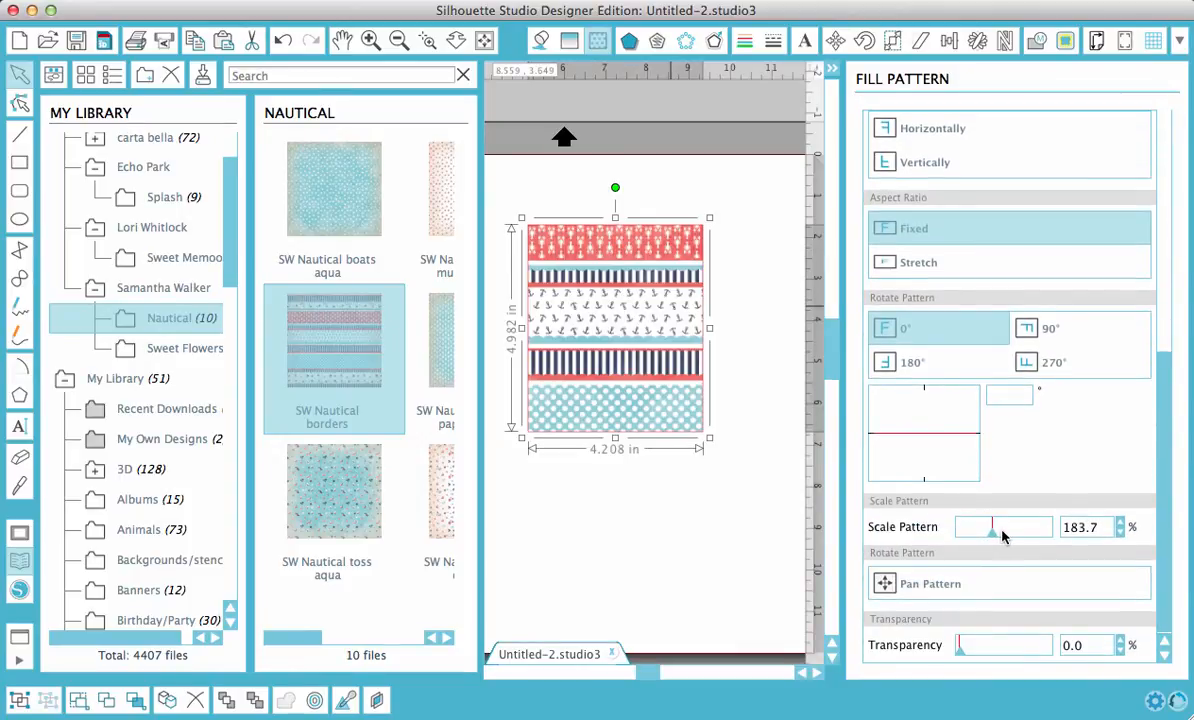
{"action": "left_click_drag", "start_coordinate": [992, 528], "coordinate": [1000, 528]}
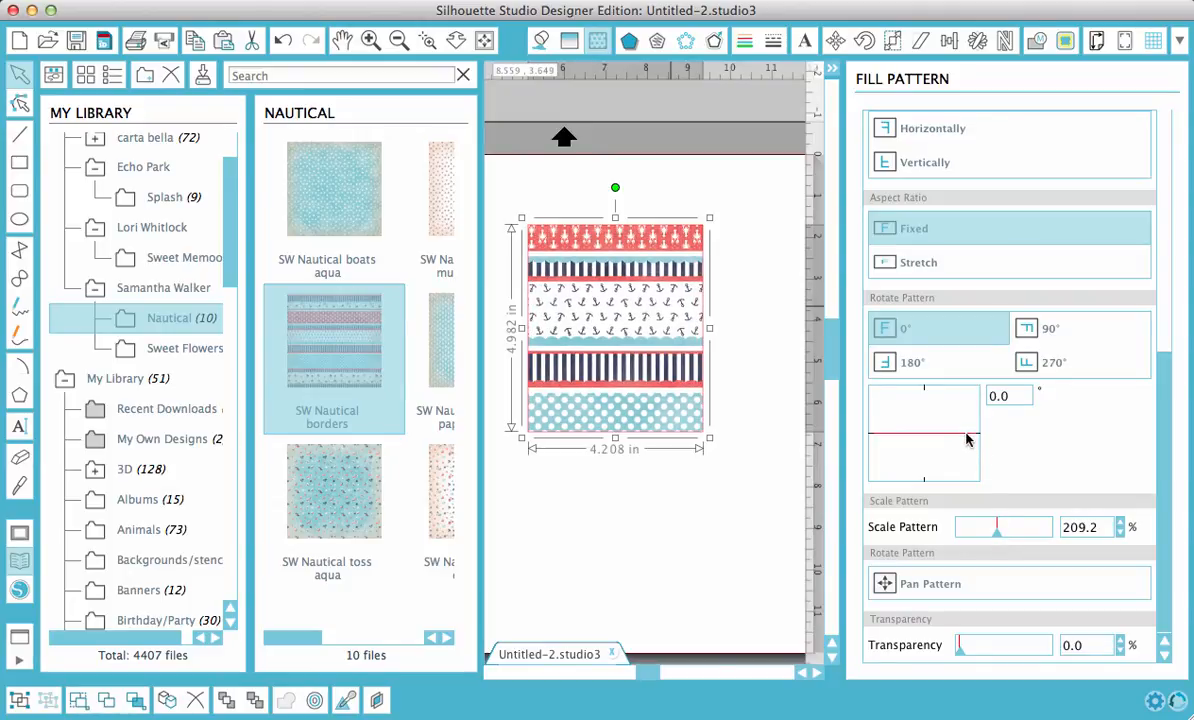
{"action": "left_click_drag", "start_coordinate": [964, 440], "coordinate": [948, 408]}
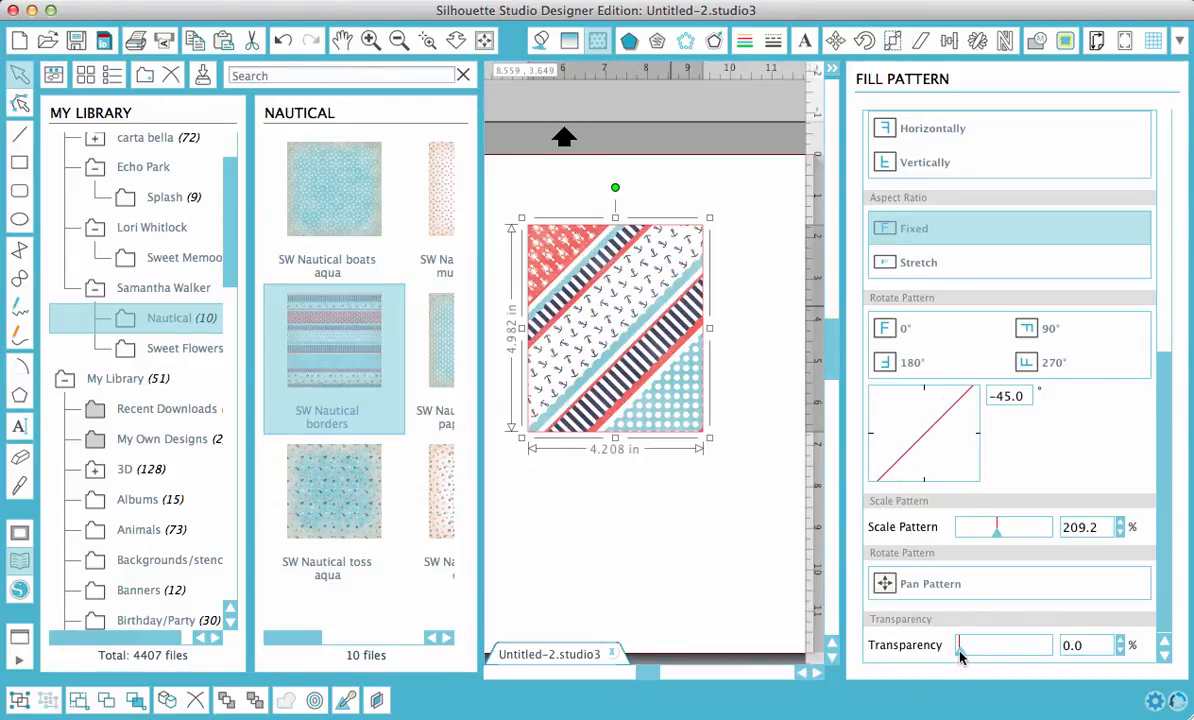
Step: Try fading the pattern with the Transparency slider, then return it to full opacity (0)
{"action": "left_click_drag", "start_coordinate": [956, 644], "coordinate": [1000, 644]}
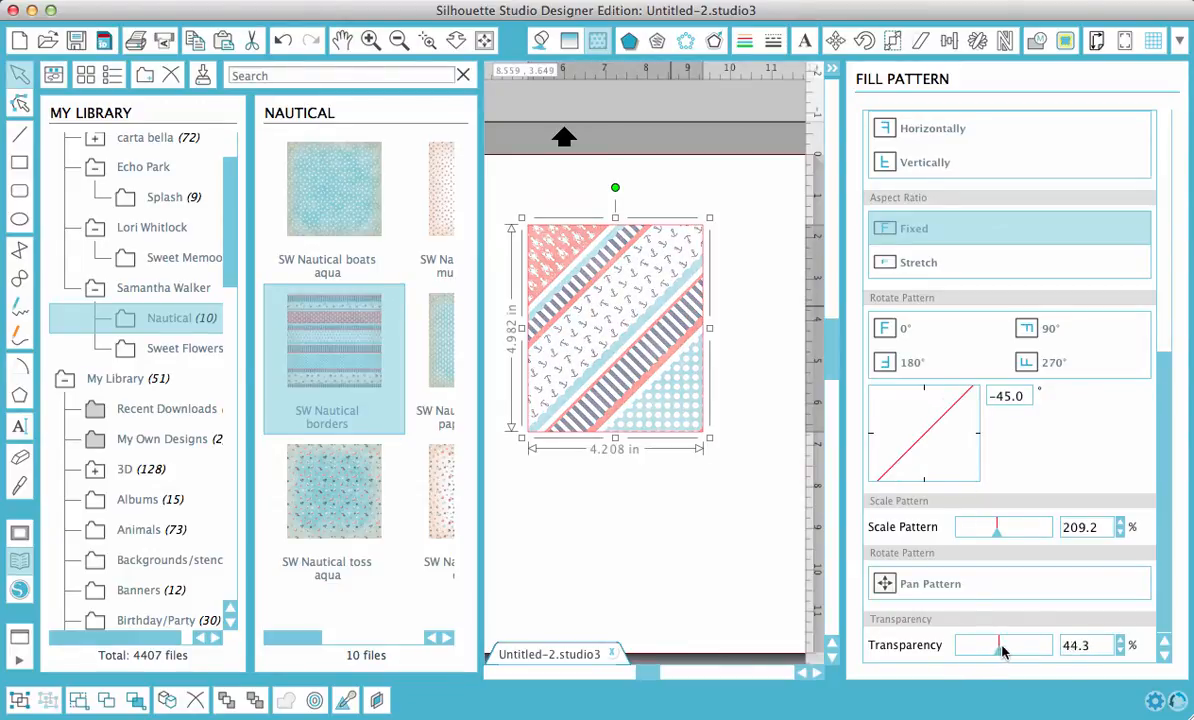
{"action": "left_click_drag", "start_coordinate": [998, 644], "coordinate": [1024, 644]}
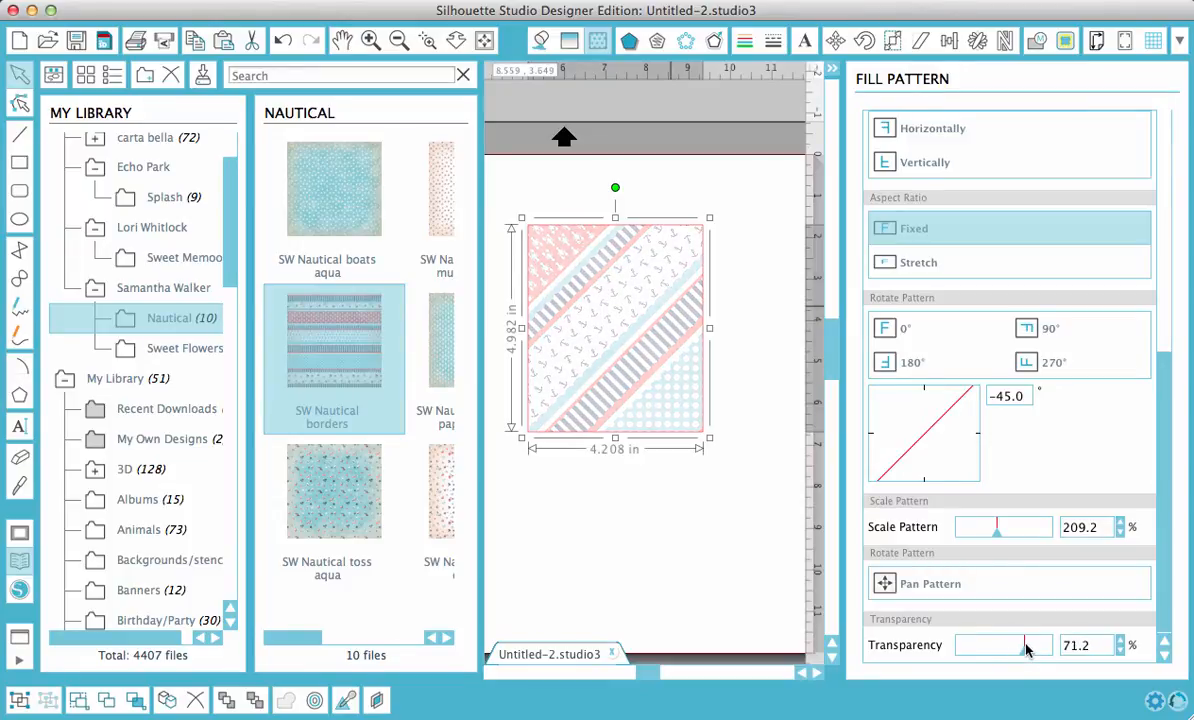
{"action": "left_click_drag", "start_coordinate": [1024, 644], "coordinate": [958, 644]}
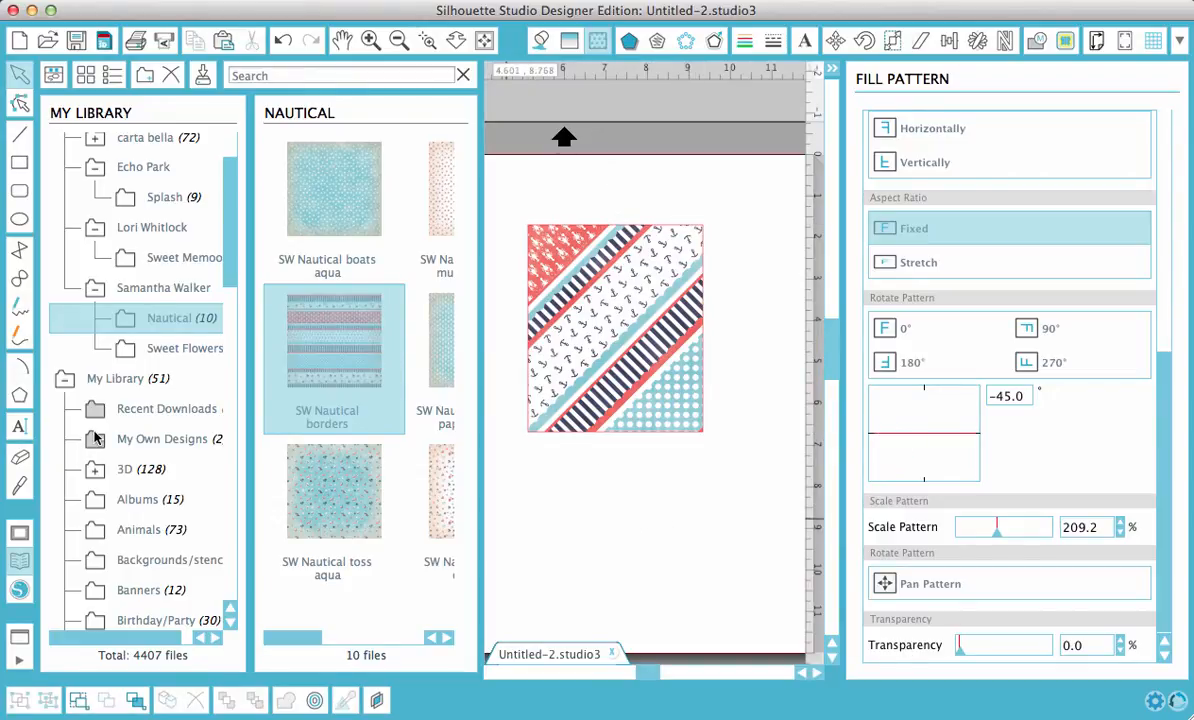
{"action": "mouse_move", "coordinate": [20, 562]}
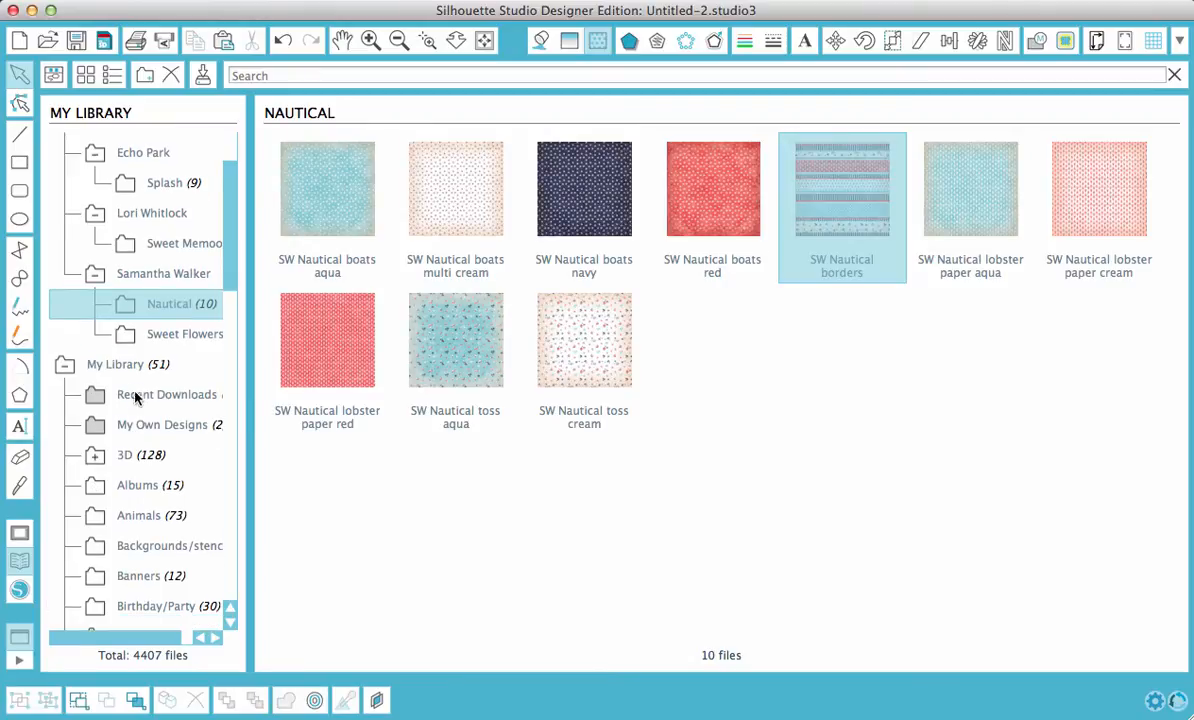
Step: Scroll down the My Library sidebar to the user's Samantha Walker folder
{"action": "scroll", "scroll_direction": "down", "scroll_amount": 3}
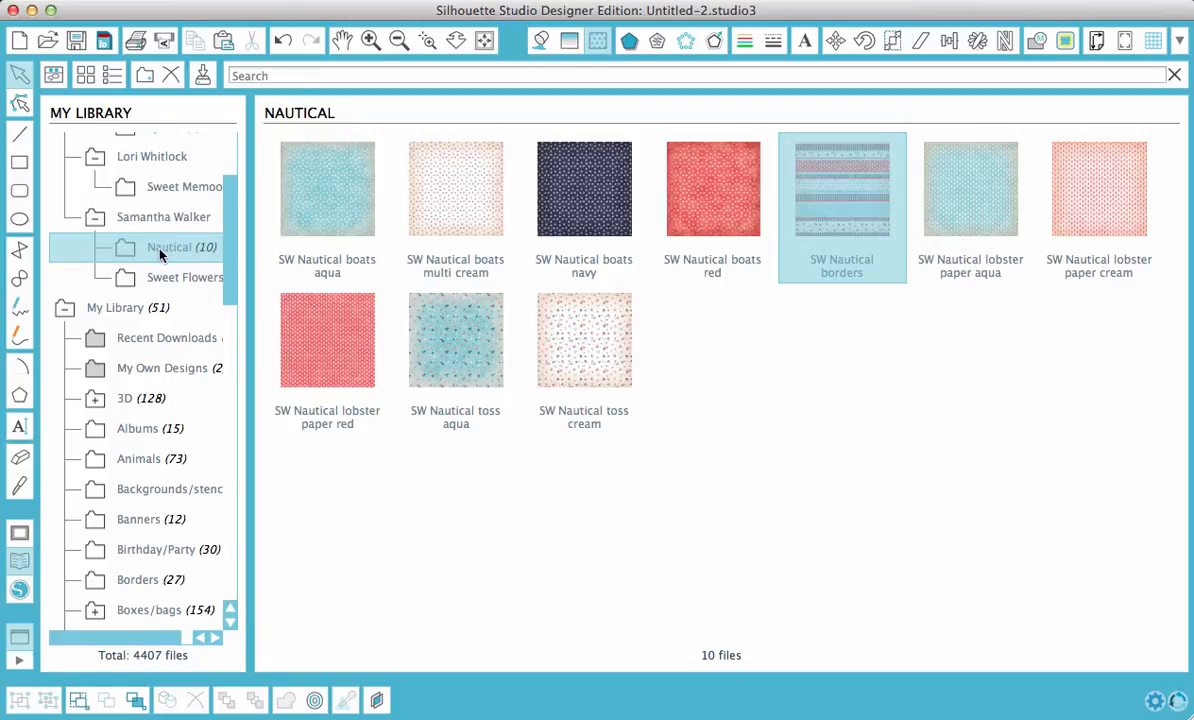
{"action": "mouse_move", "coordinate": [110, 368]}
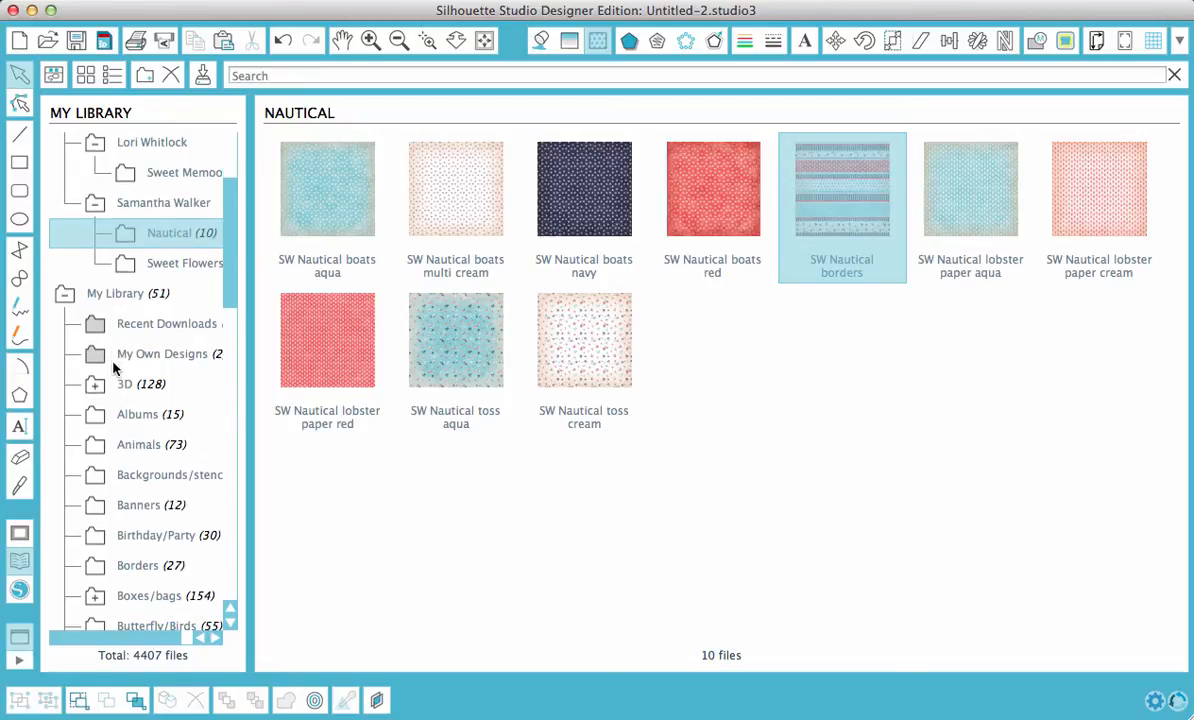
{"action": "scroll", "scroll_direction": "down", "scroll_amount": 3}
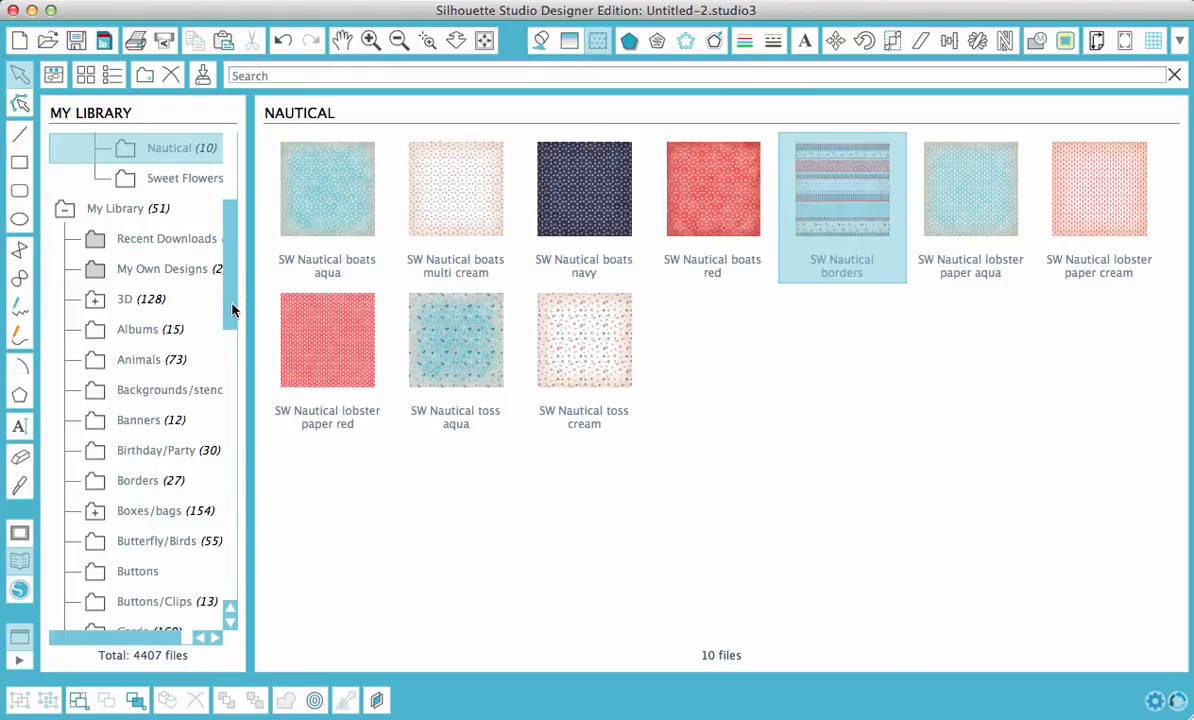
{"action": "scroll", "scroll_direction": "down", "scroll_amount": 3}
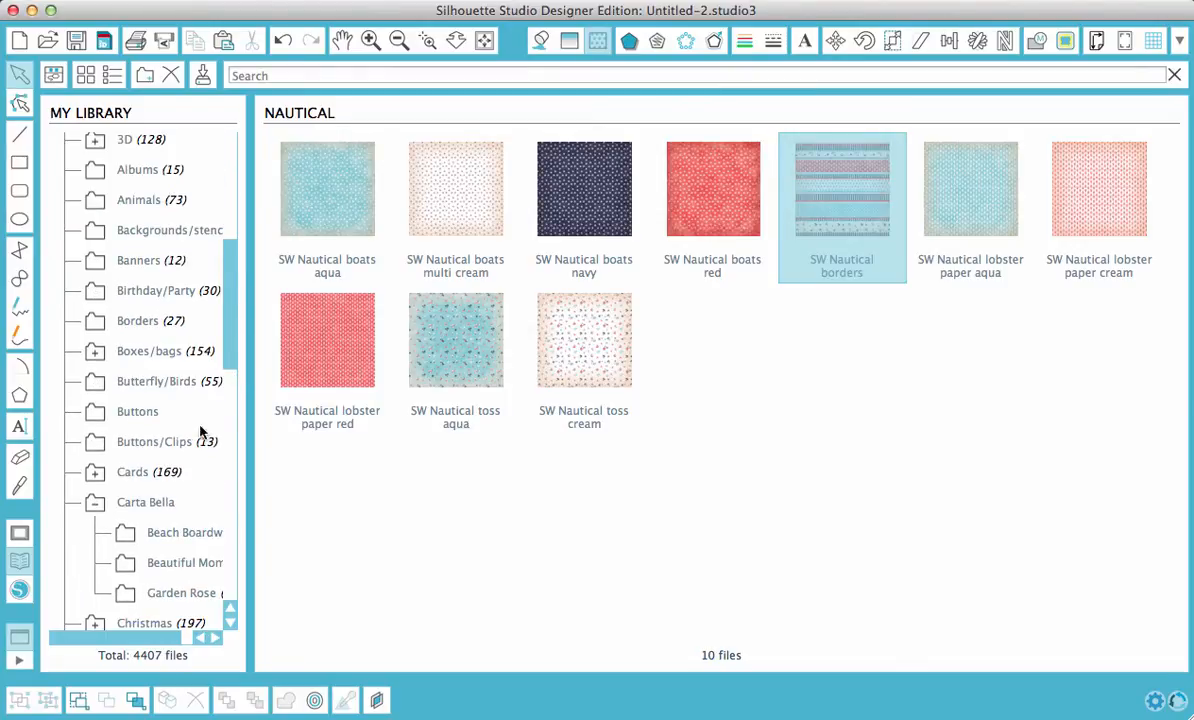
{"action": "scroll", "scroll_direction": "down", "scroll_amount": 3}
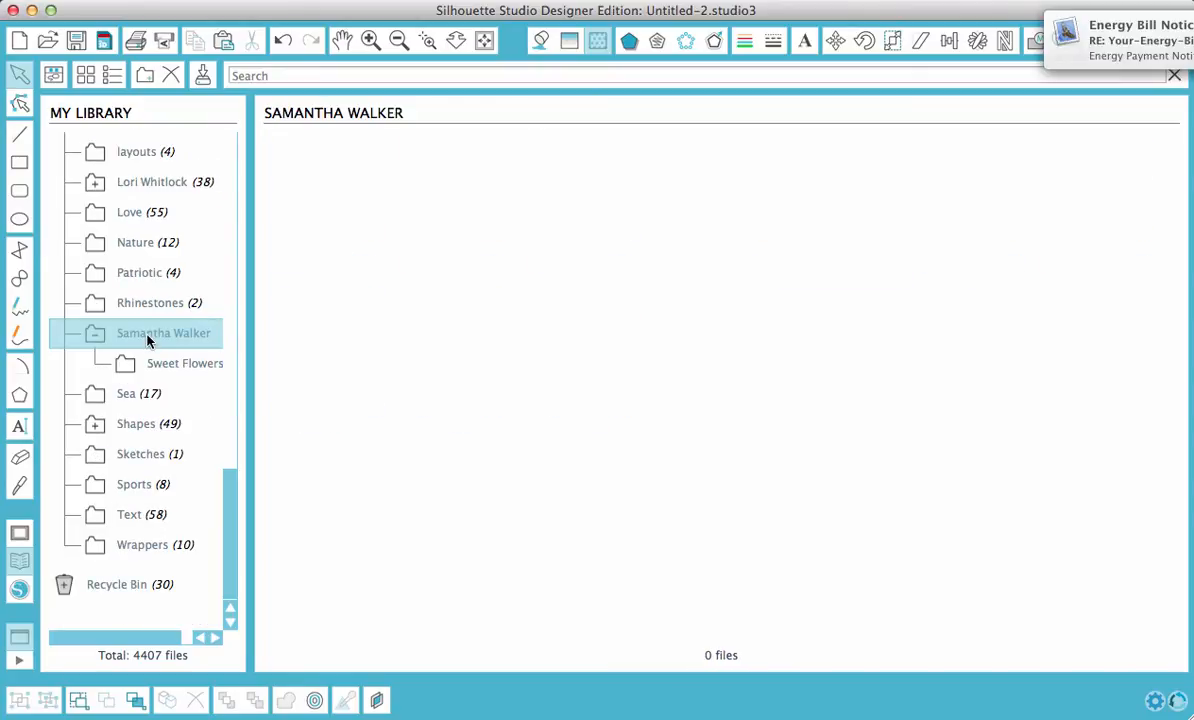
Step: Create a new subfolder named 'Nautical' inside the user's library folder
{"action": "right_click", "coordinate": [164, 332]}
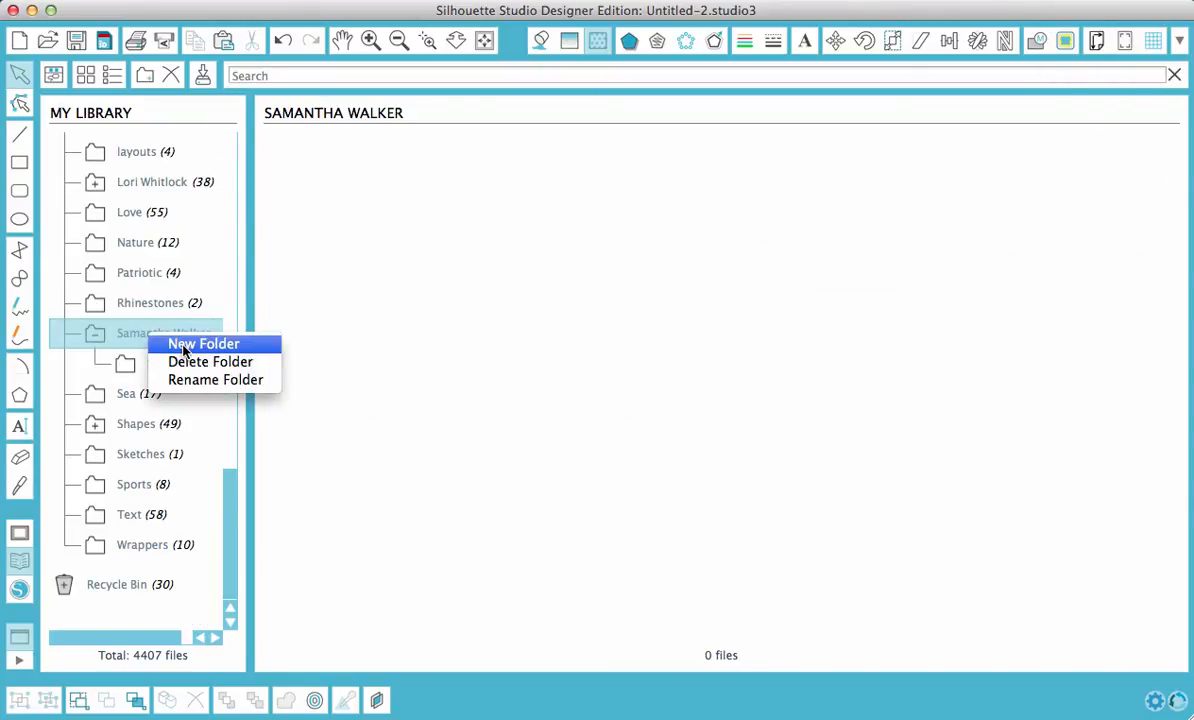
{"action": "left_click", "coordinate": [204, 344]}
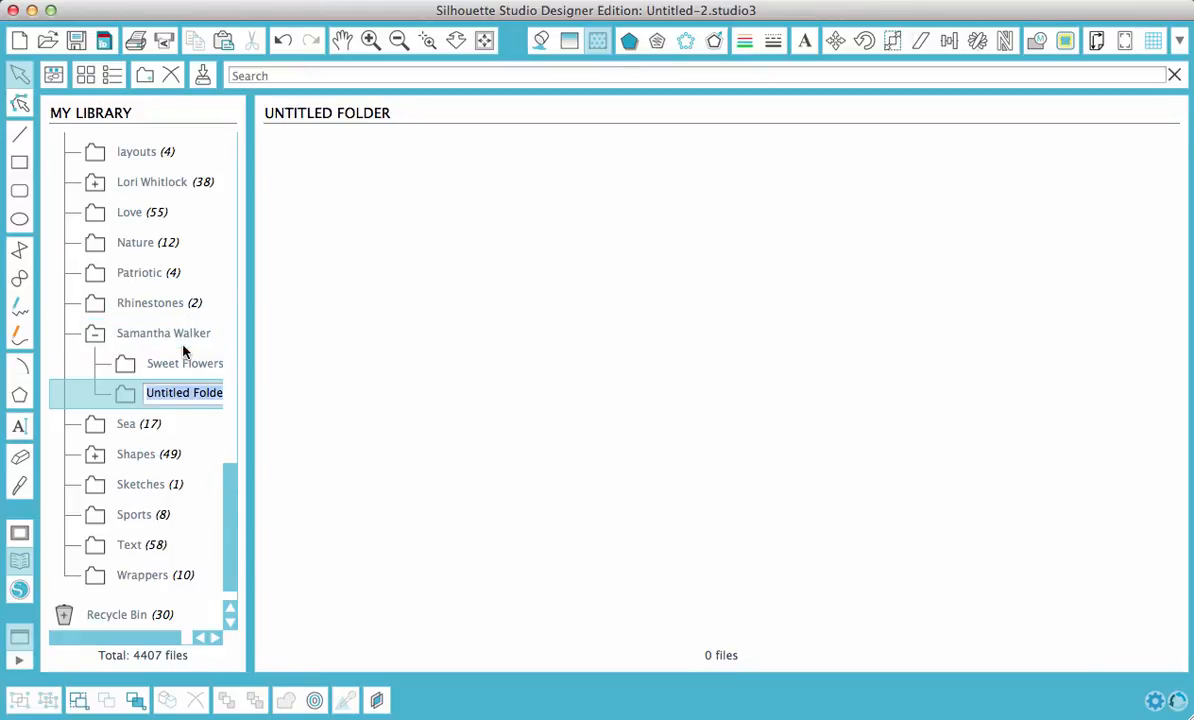
{"action": "type", "text": "N"}
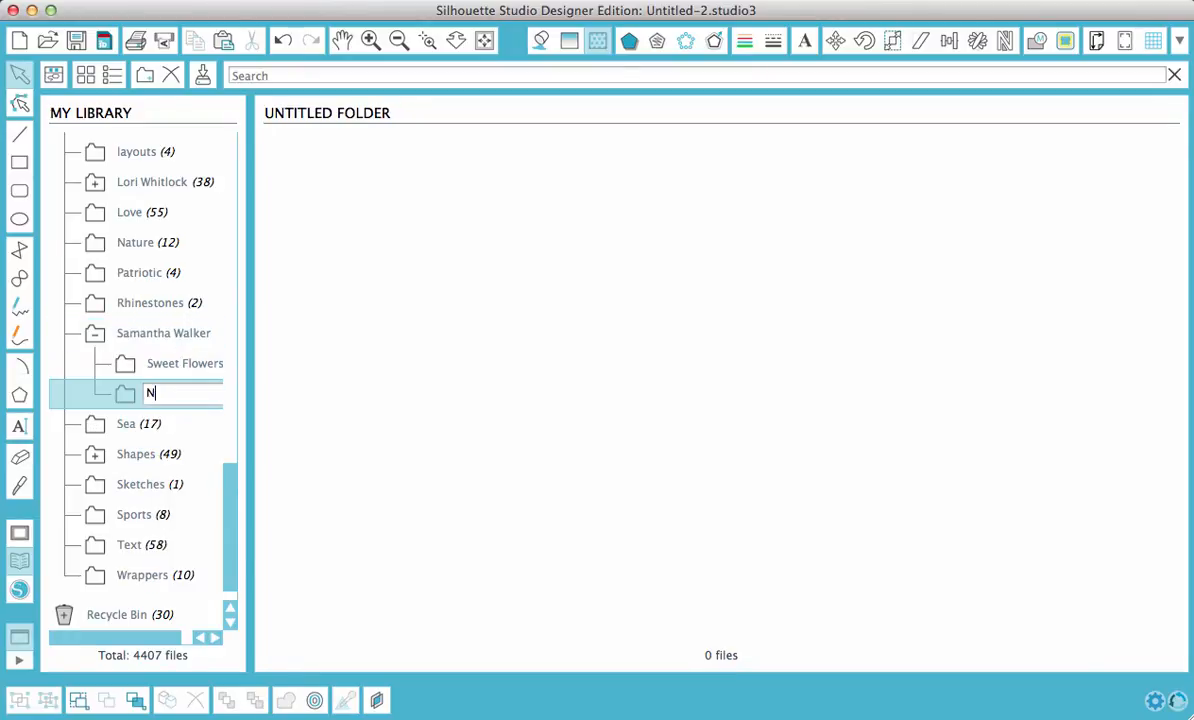
{"action": "type", "text": "aut"}
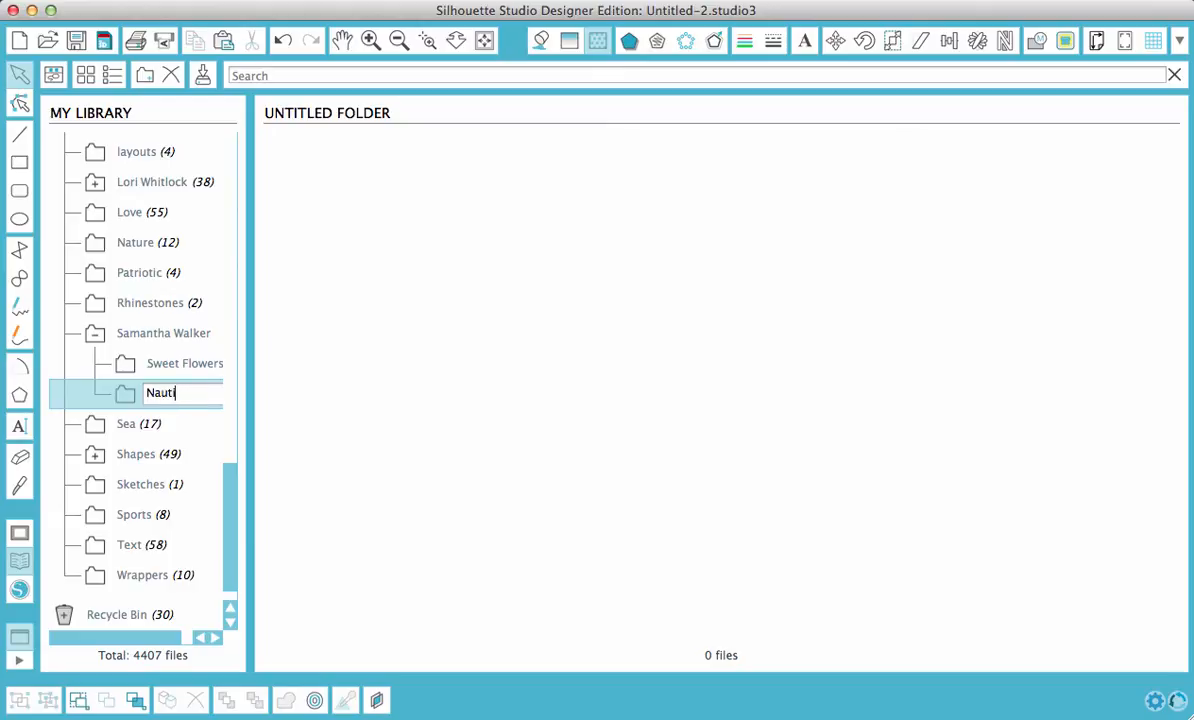
{"action": "type", "text": "ical"}
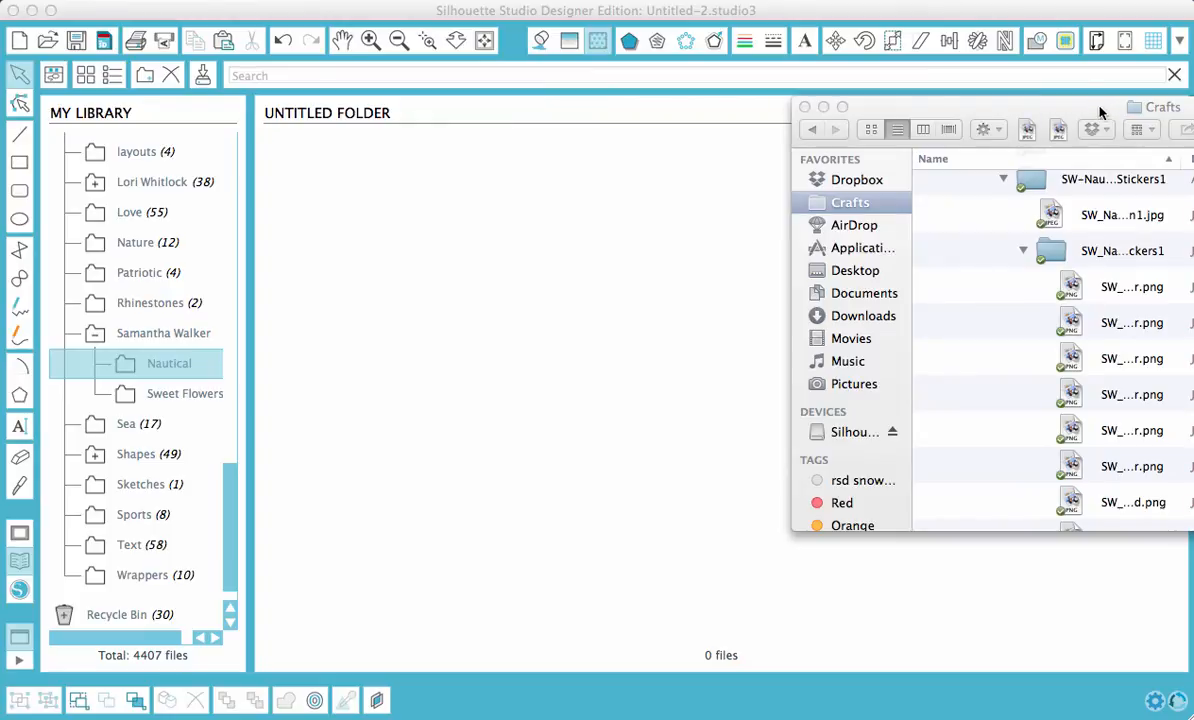
Step: Move the Finder window beside the library and select all the nautical sticker PNG files
{"action": "left_click_drag", "start_coordinate": [1100, 108], "coordinate": [930, 96]}
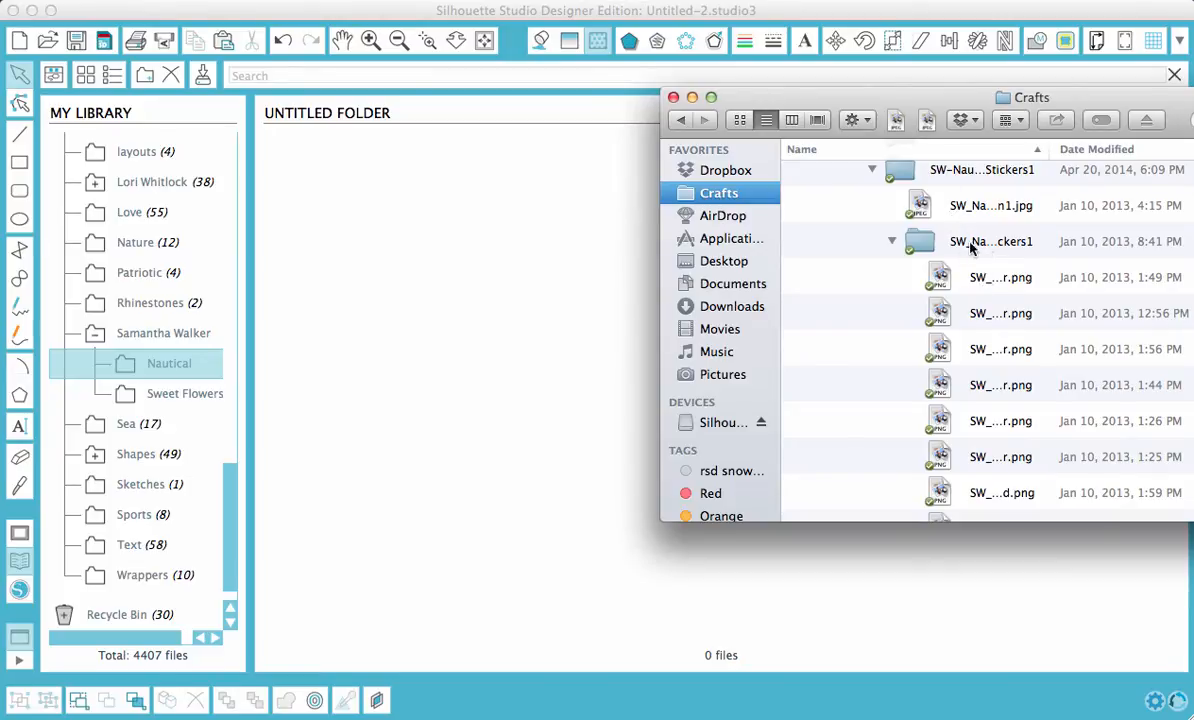
{"action": "mouse_move", "coordinate": [984, 284]}
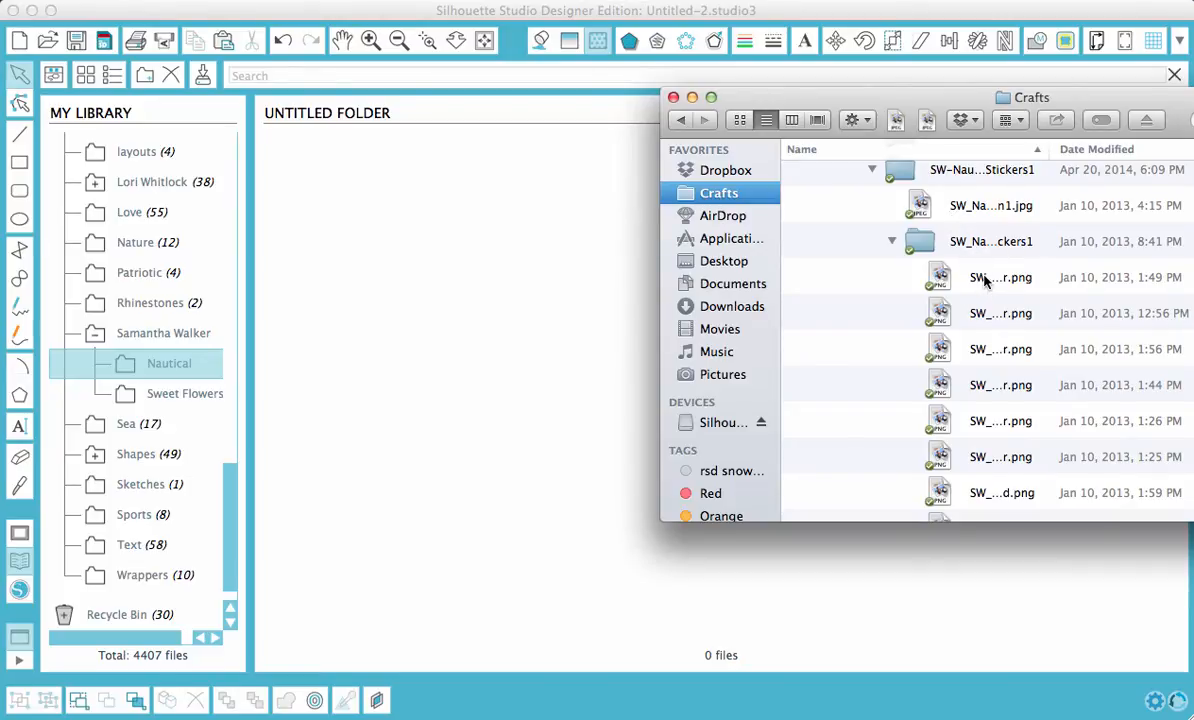
{"action": "scroll", "scroll_direction": "down", "scroll_amount": 3}
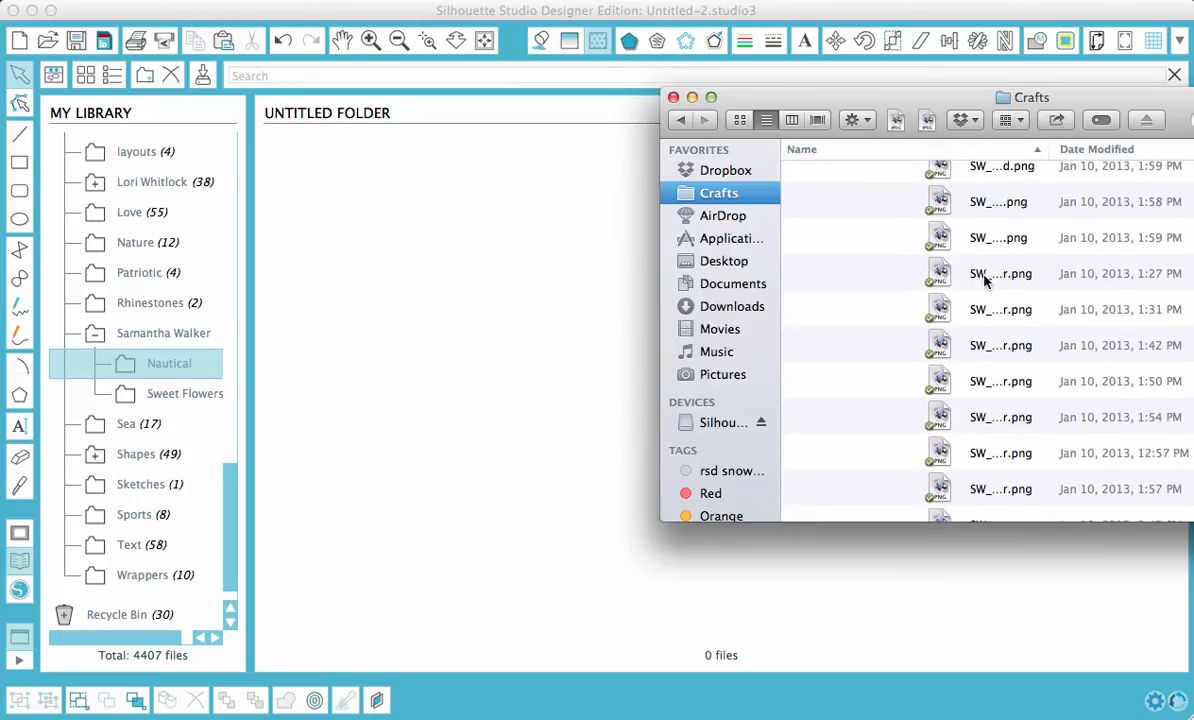
{"action": "scroll", "scroll_direction": "down", "scroll_amount": 3}
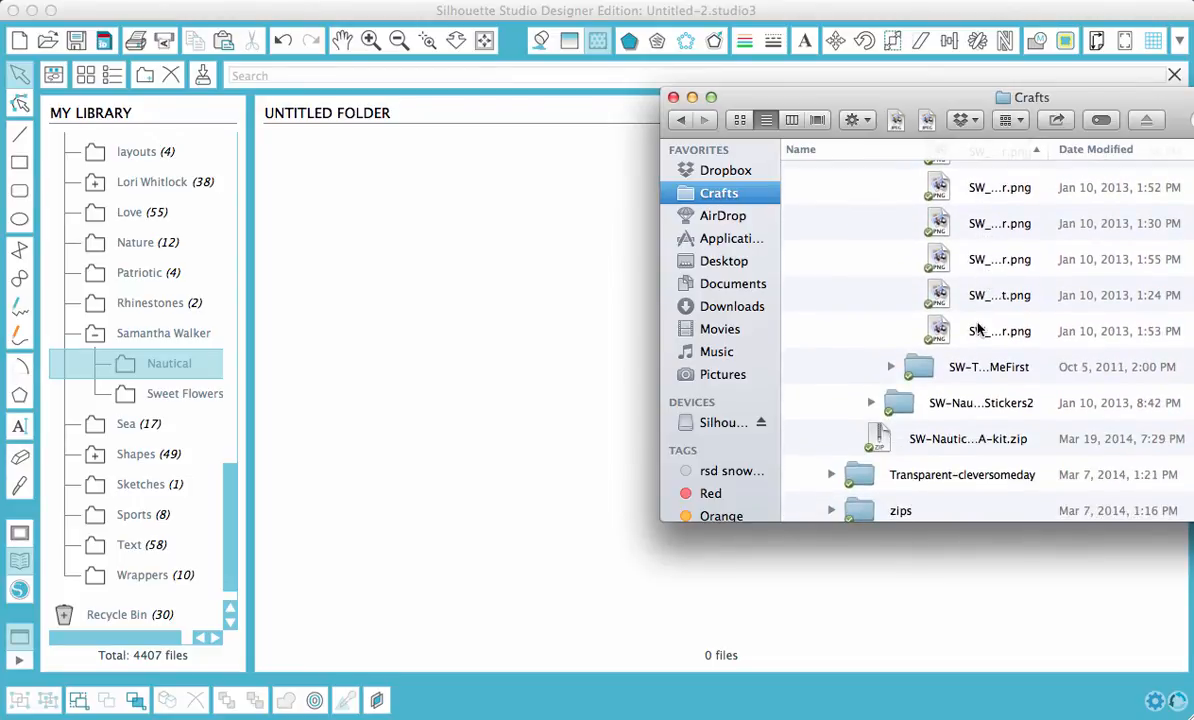
{"action": "mouse_move", "coordinate": [986, 344]}
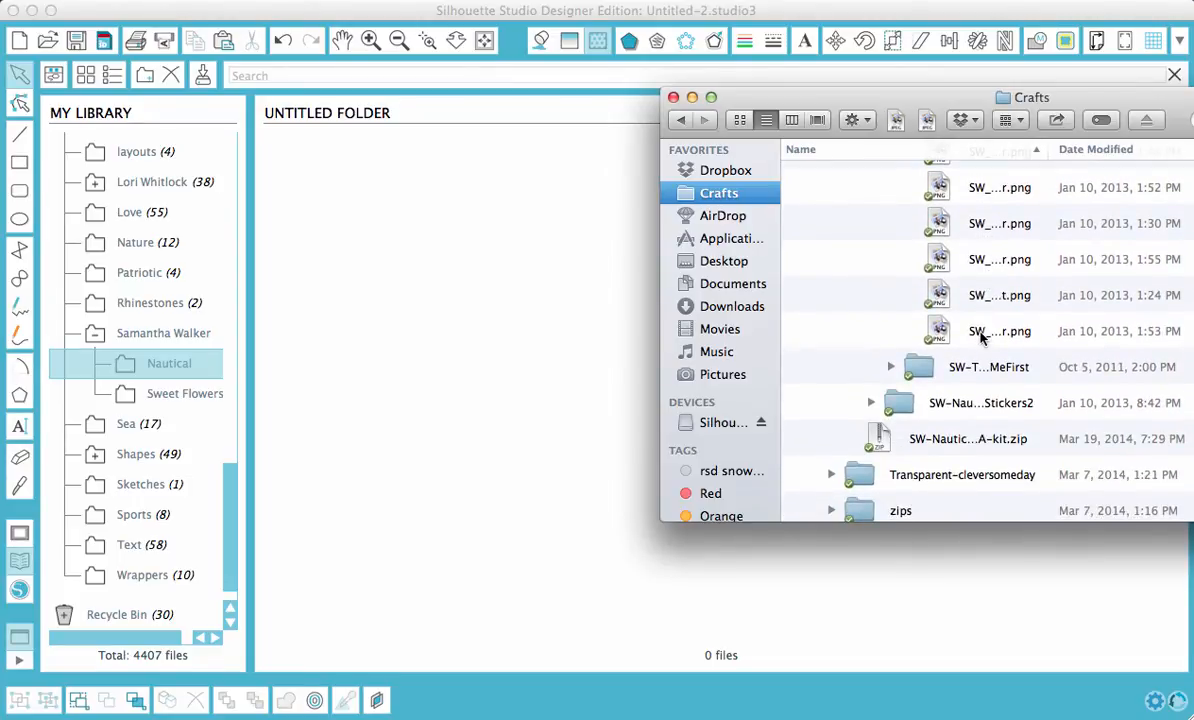
{"action": "left_click", "coordinate": [1000, 332]}
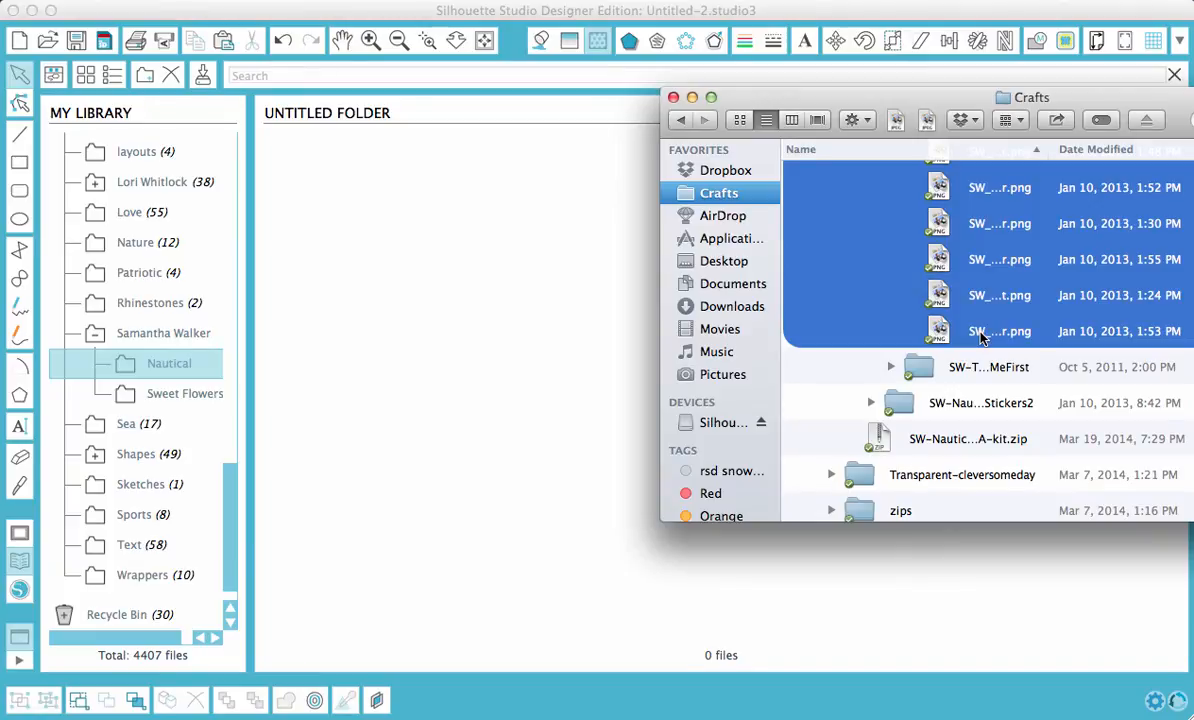
{"action": "mouse_move", "coordinate": [924, 332]}
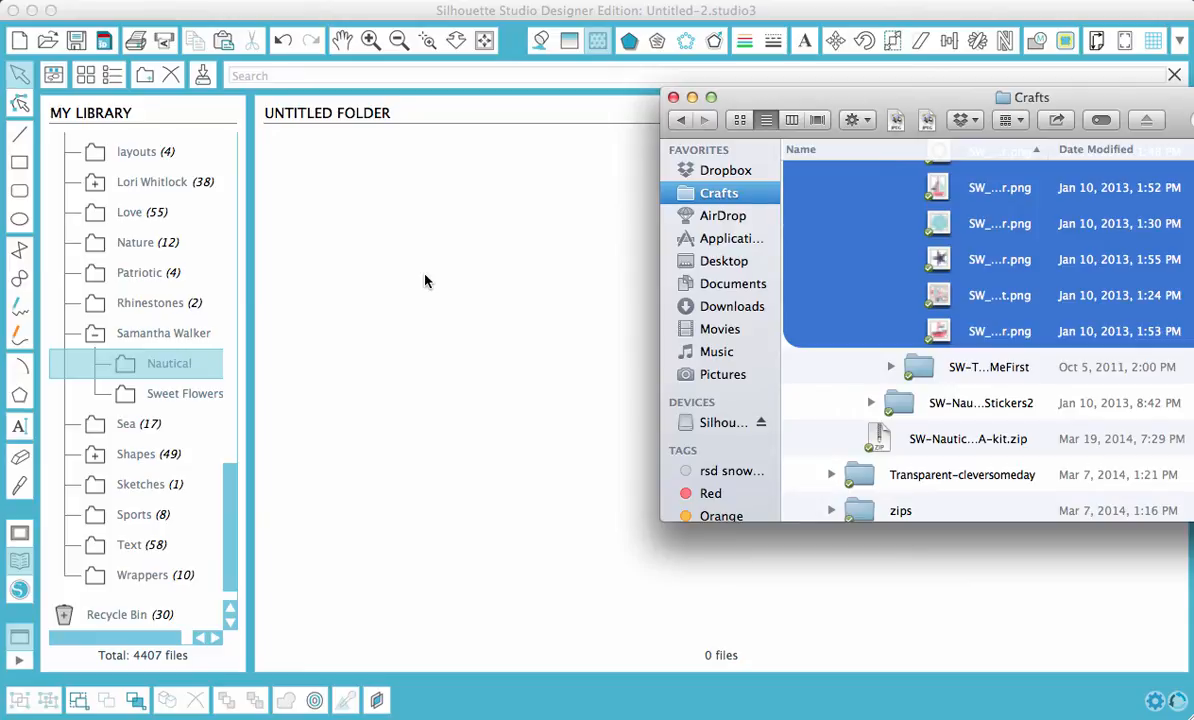
{"action": "mouse_move", "coordinate": [930, 352]}
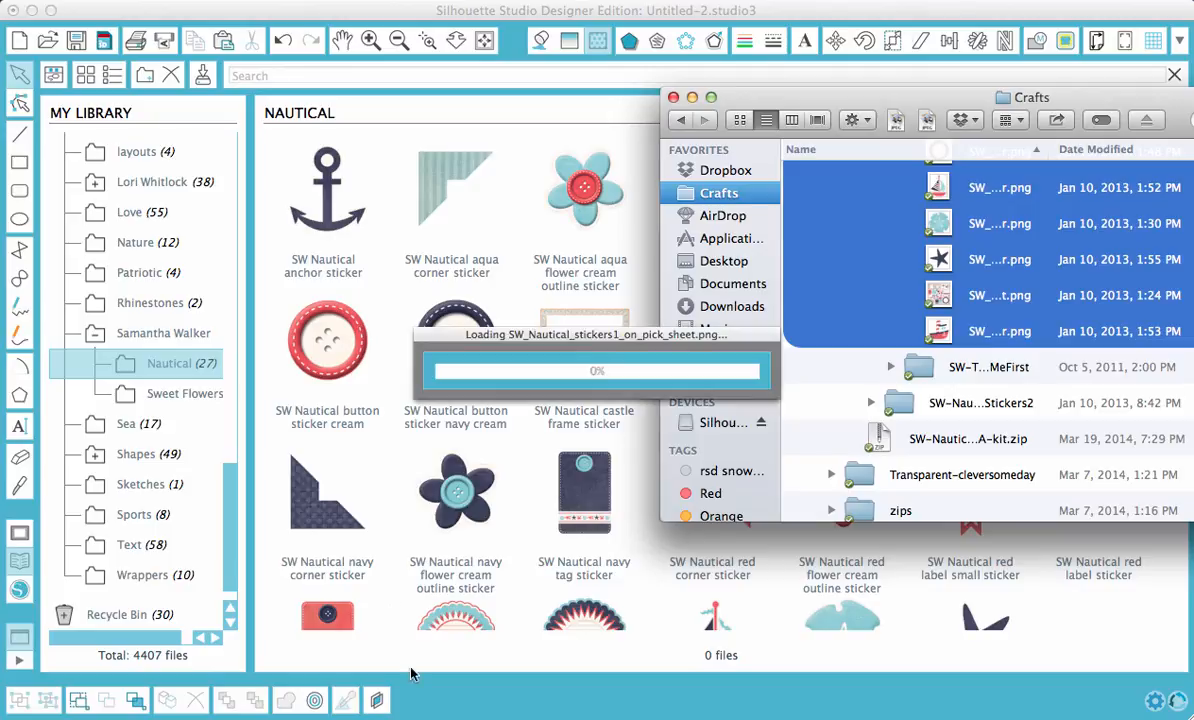
{"action": "mouse_move", "coordinate": [722, 664]}
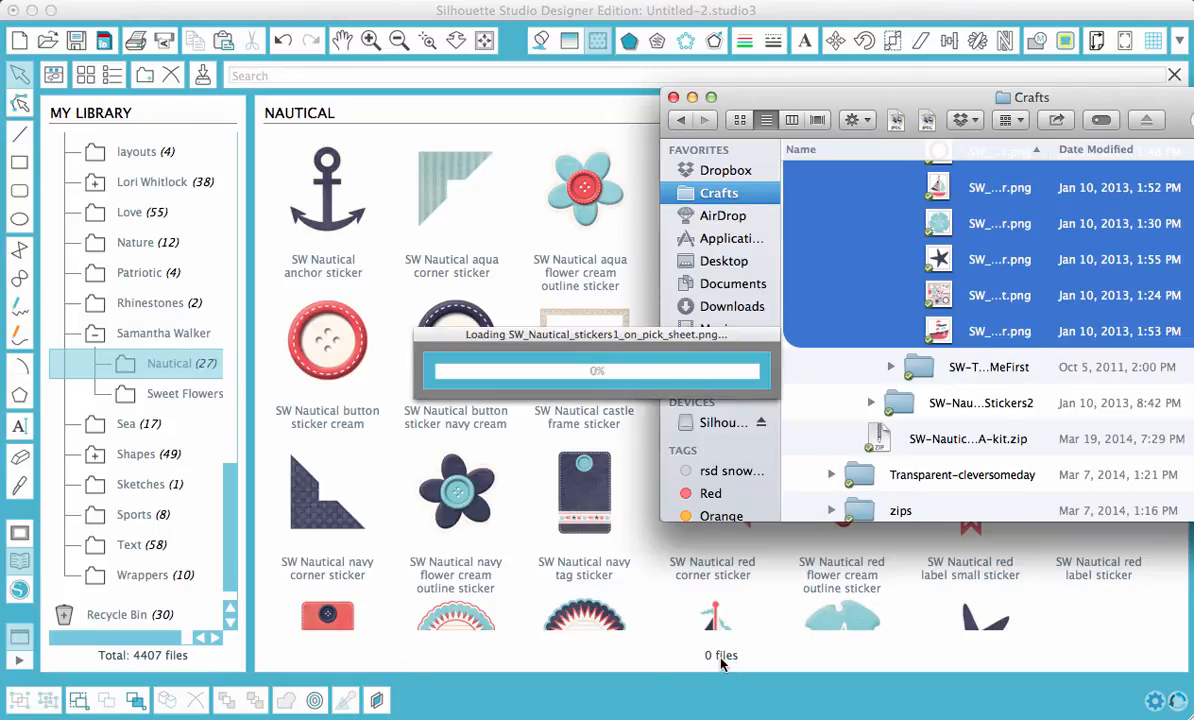
{"action": "mouse_move", "coordinate": [648, 592]}
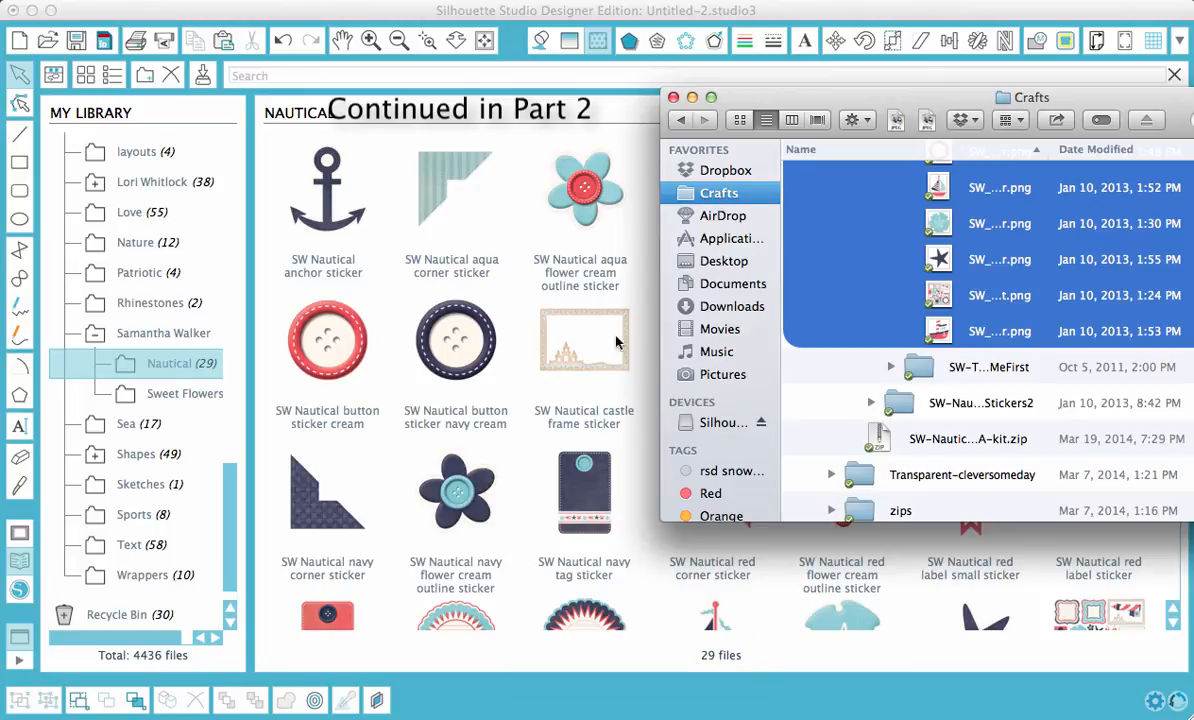
Step: Bring Silhouette Studio forward and scroll through the 29 stickers in the Nautical folder
{"action": "left_click", "coordinate": [674, 96]}
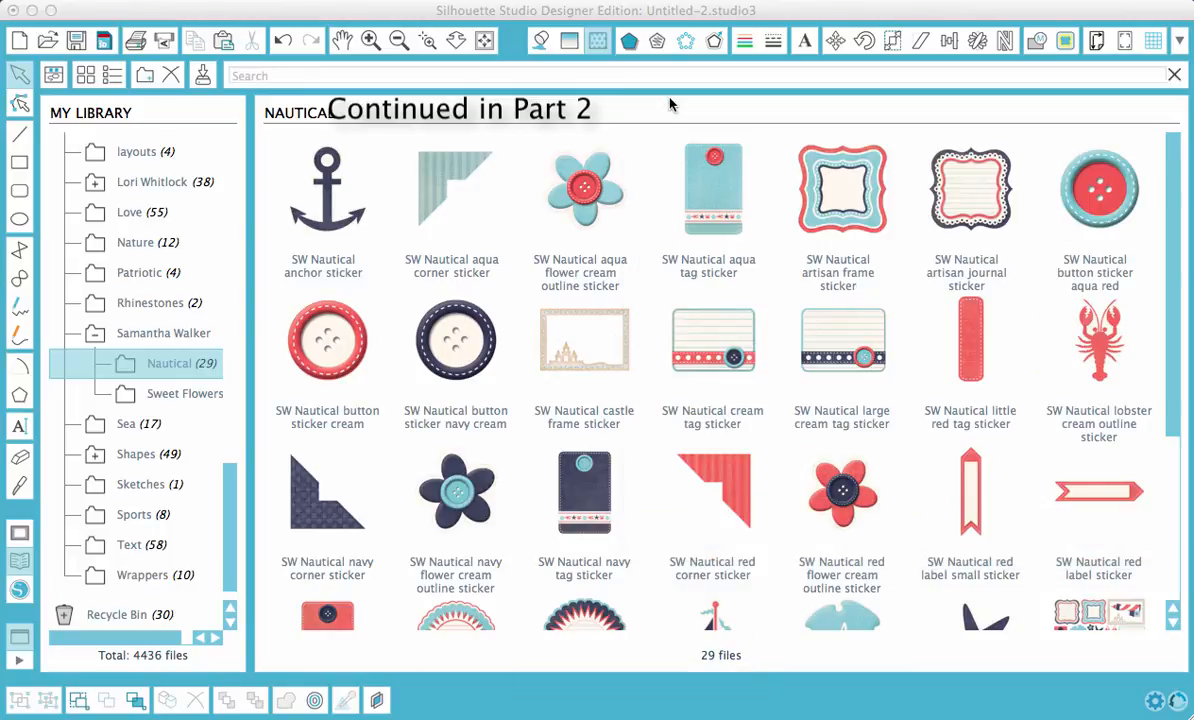
{"action": "scroll", "scroll_direction": "down", "scroll_amount": 3}
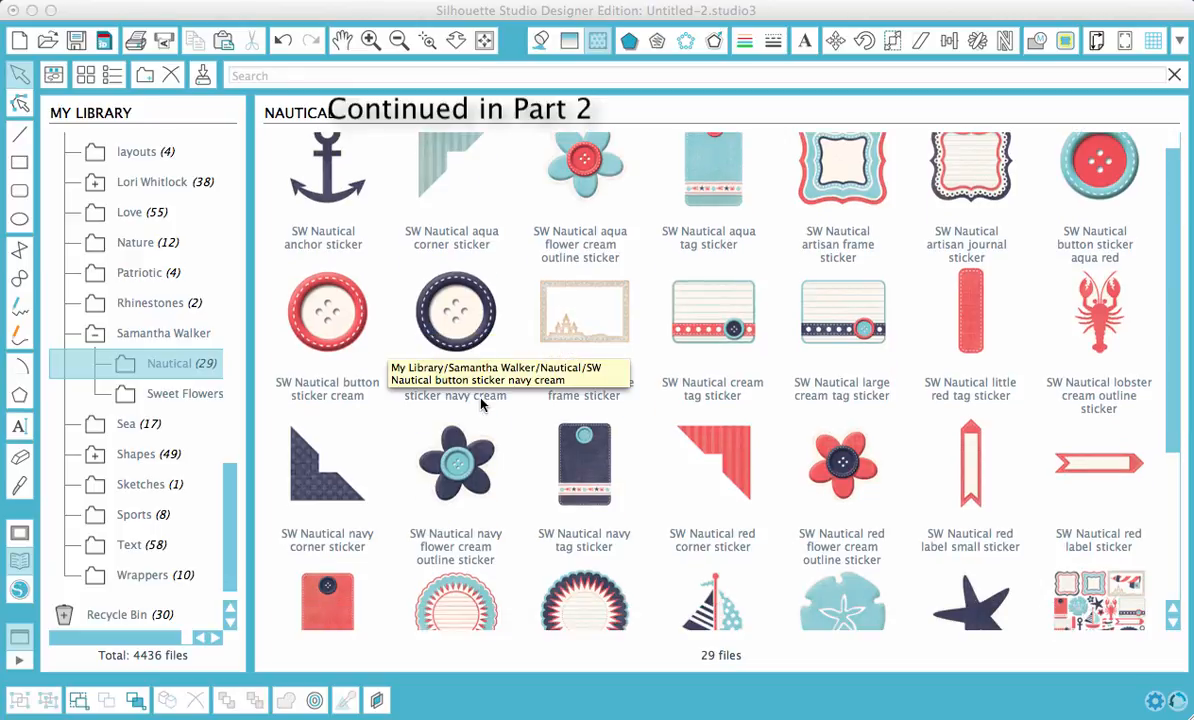
{"action": "scroll", "scroll_direction": "down", "scroll_amount": 3}
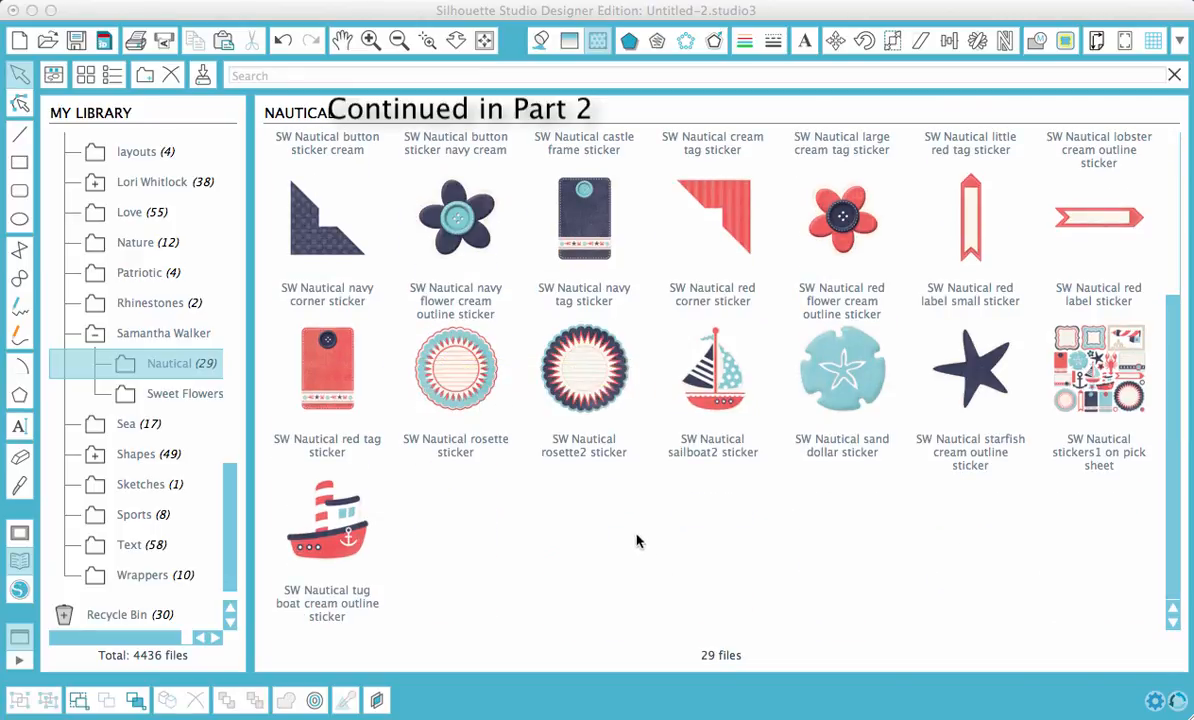
{"action": "mouse_move", "coordinate": [712, 216]}
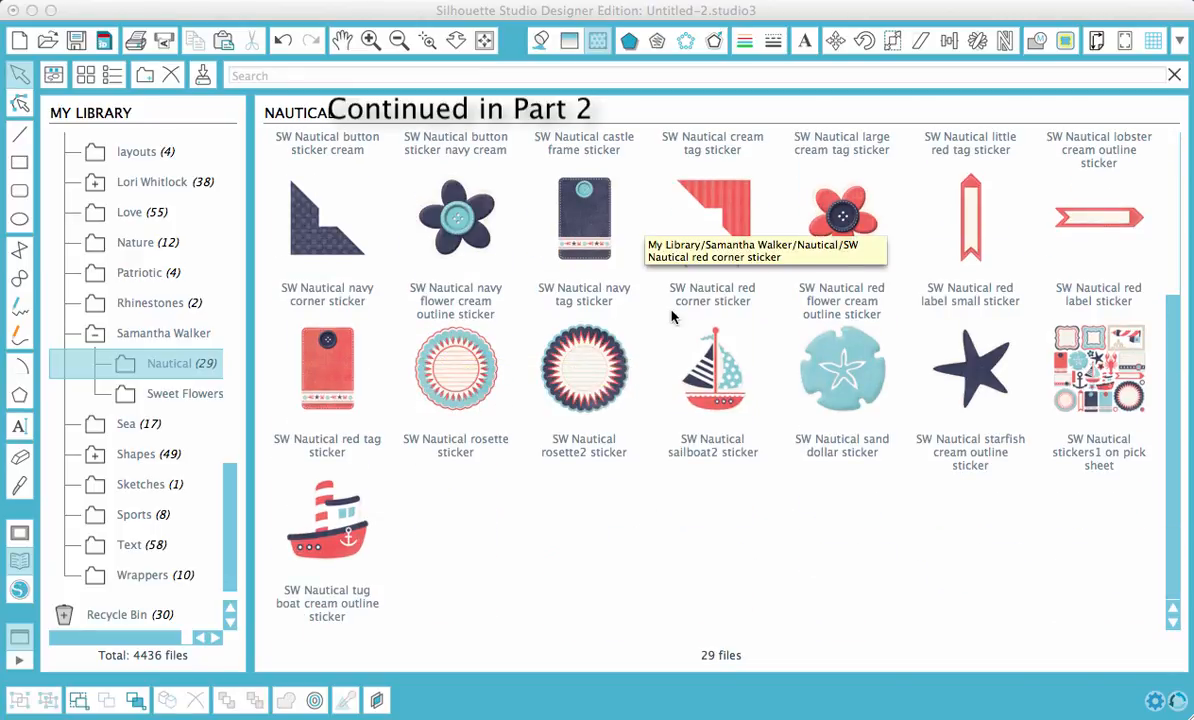